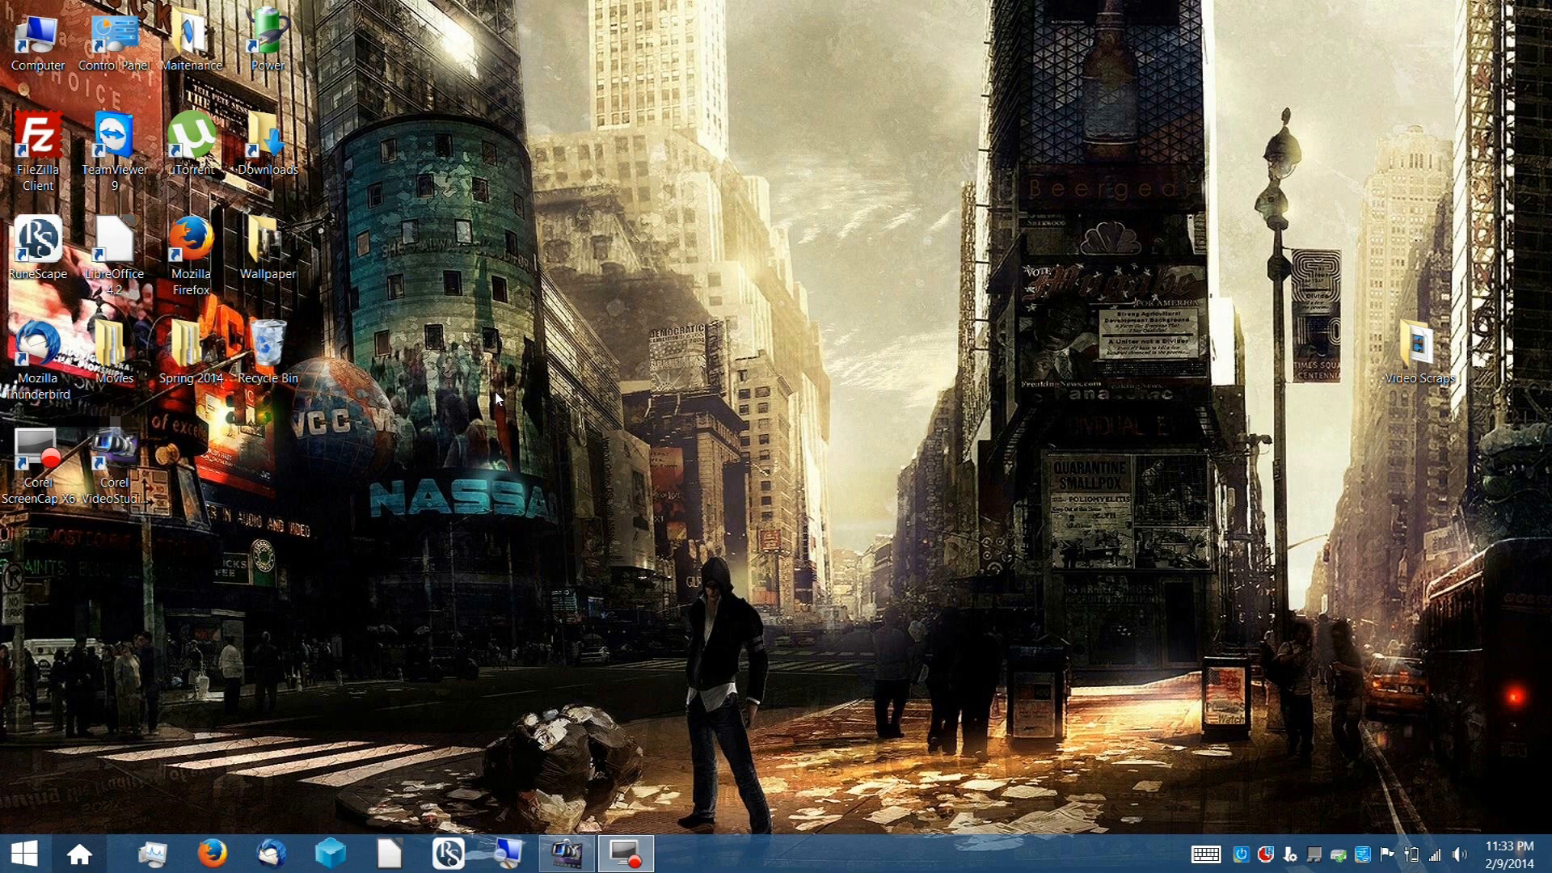
mouse_move(210, 522)
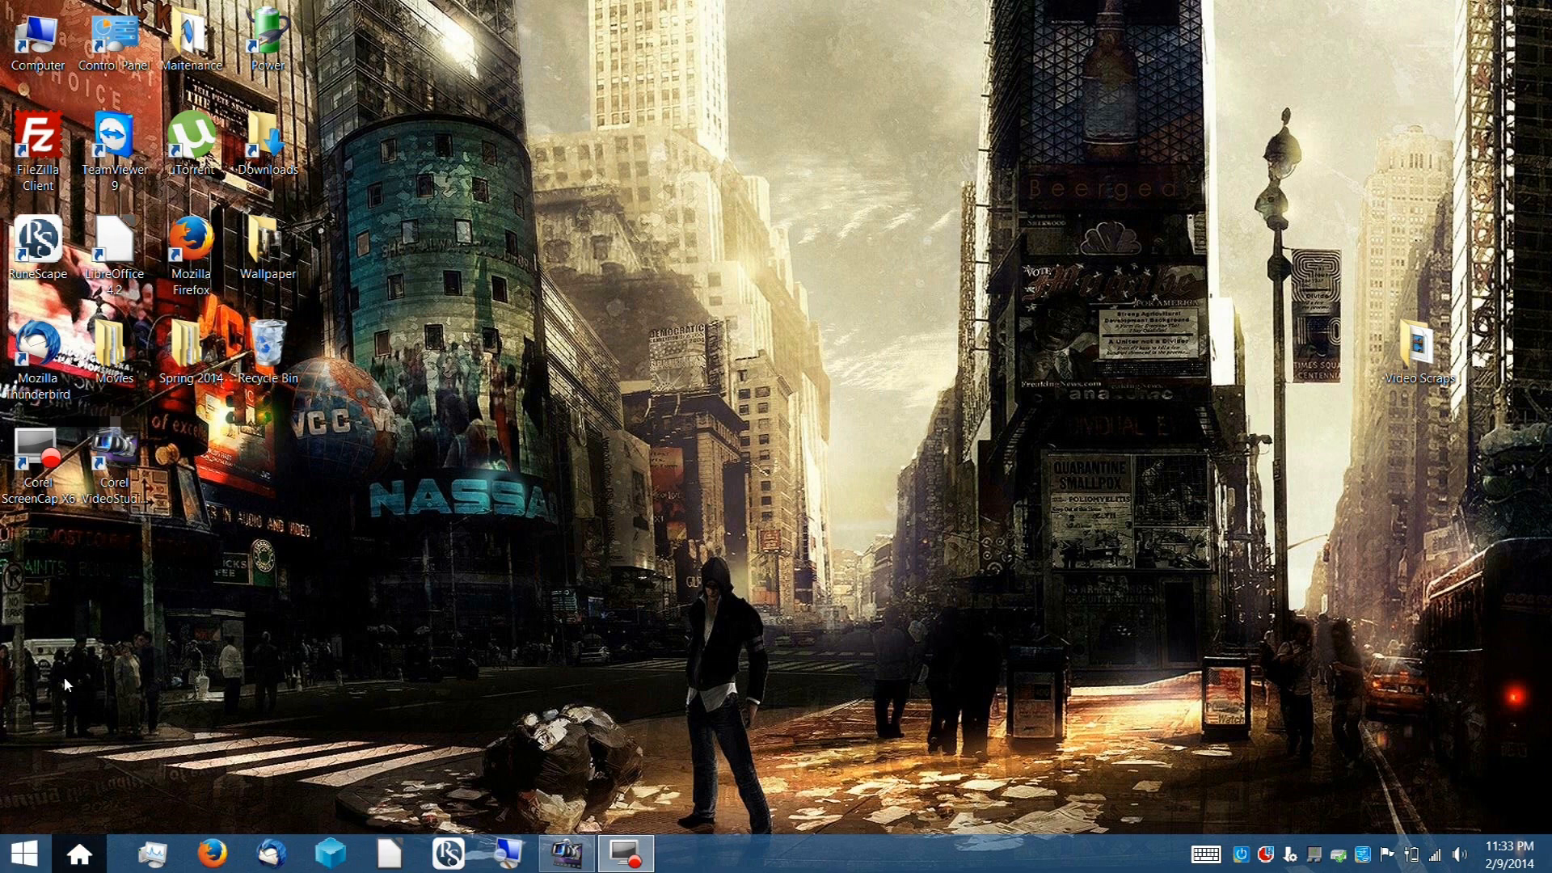
Bring up the Windows 8 Start screen to reach the Windows Store
click(21, 852)
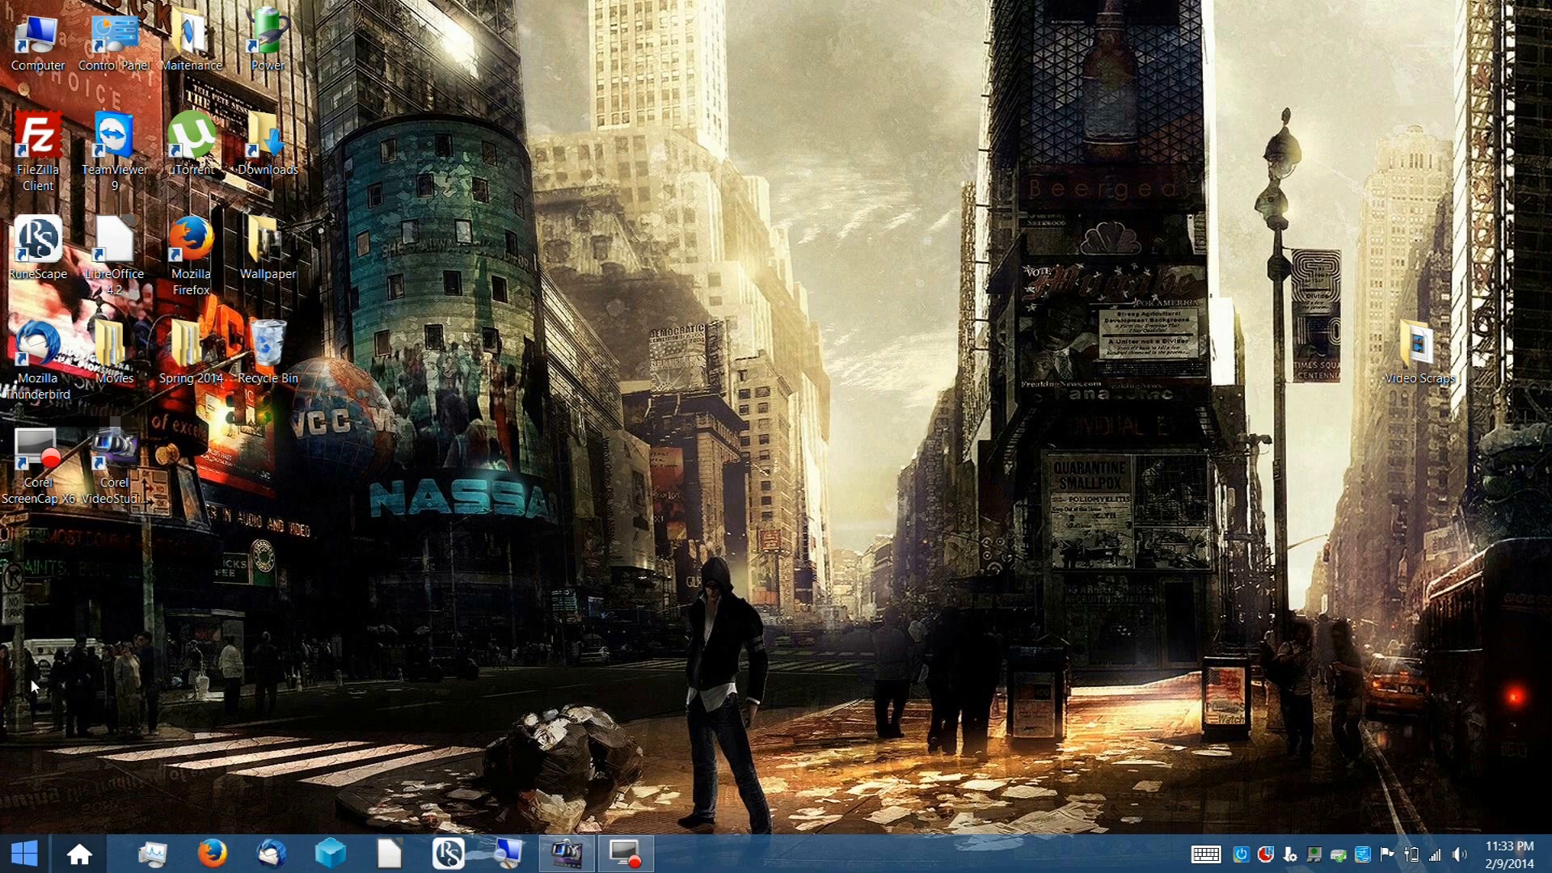
click(19, 852)
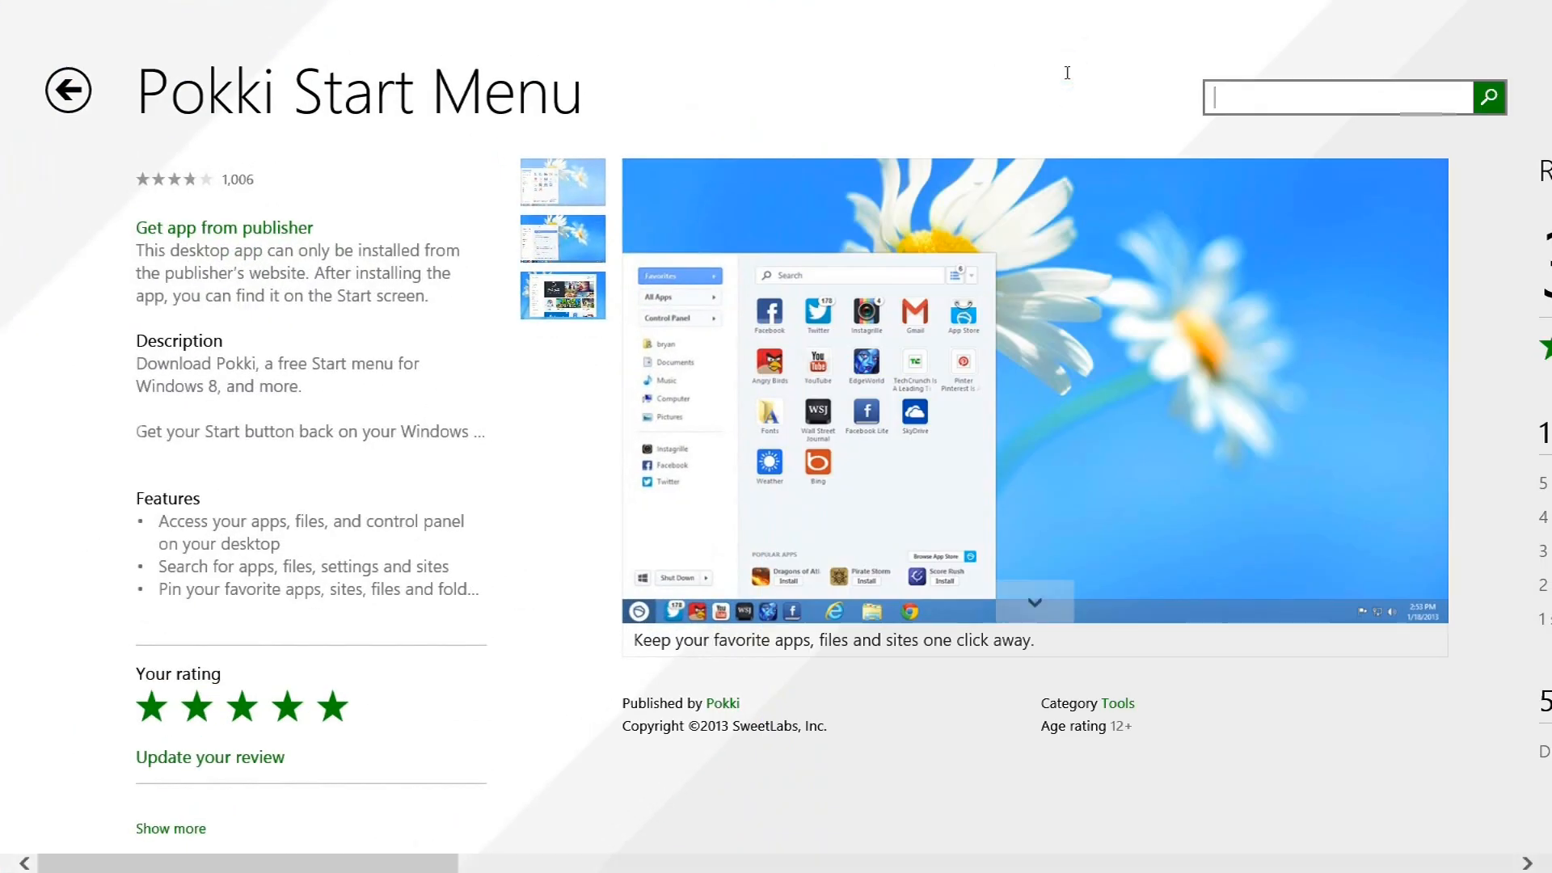
Search 'windows 8 start button', select Pokki Start Menu and get it from the publisher's site
text(windows 8 start button)
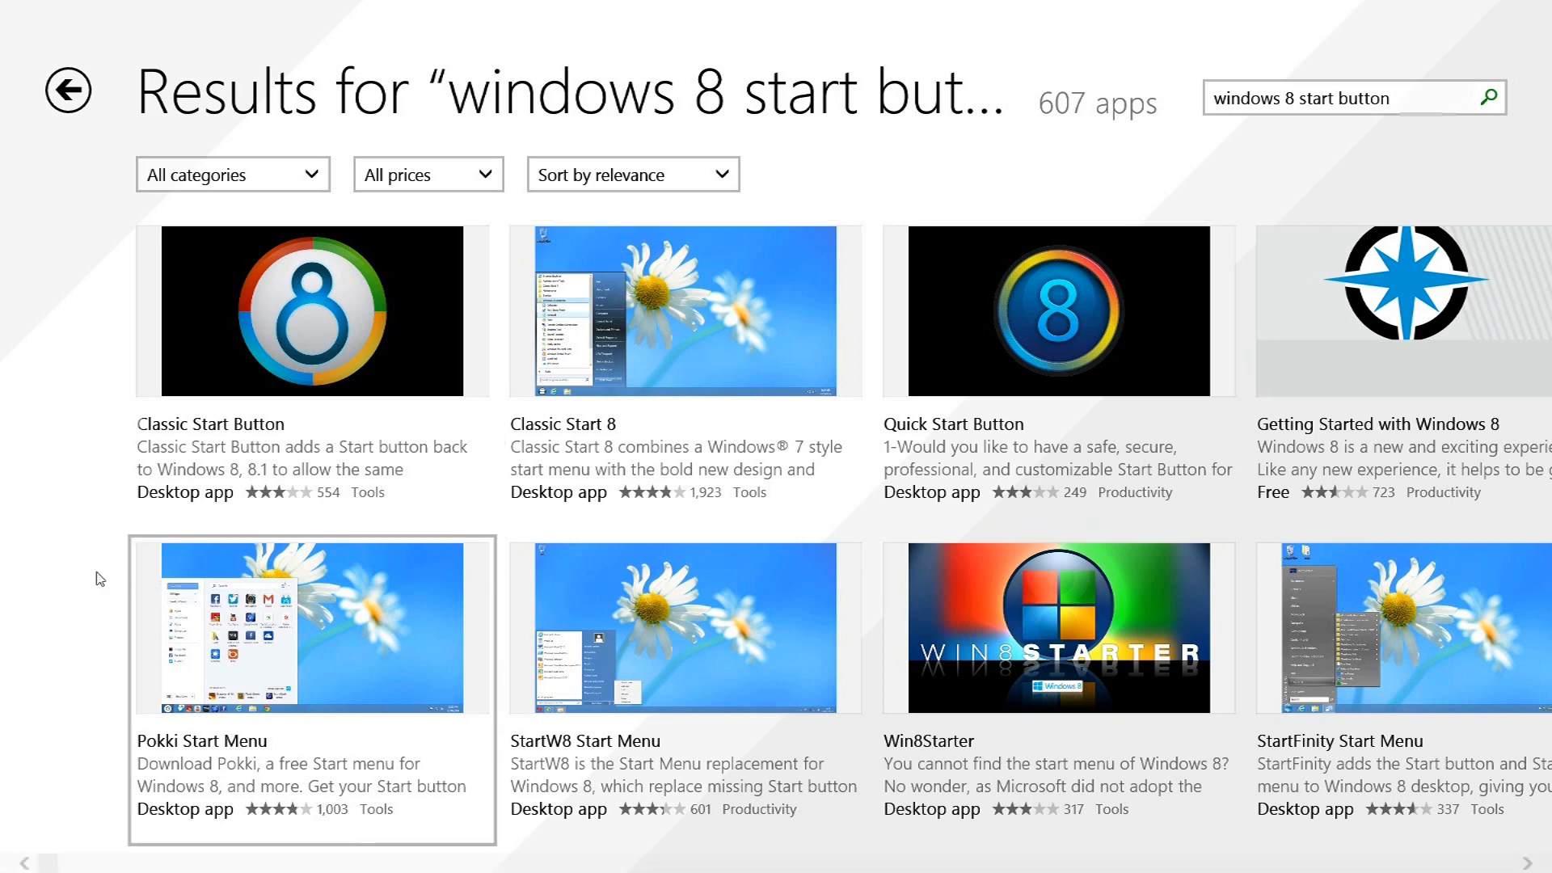
click(313, 625)
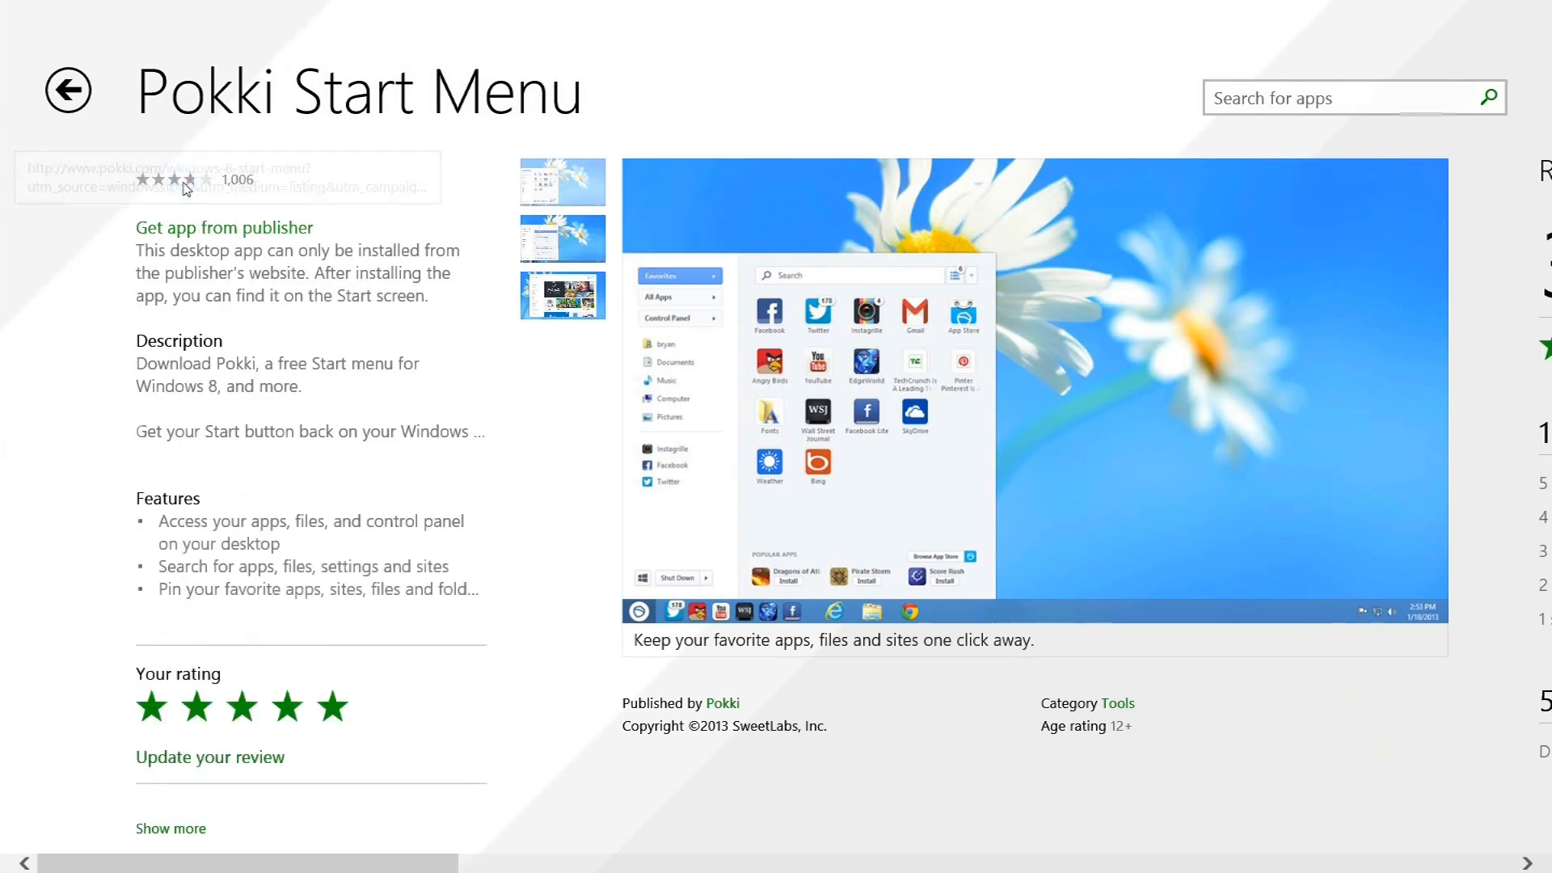
click(223, 227)
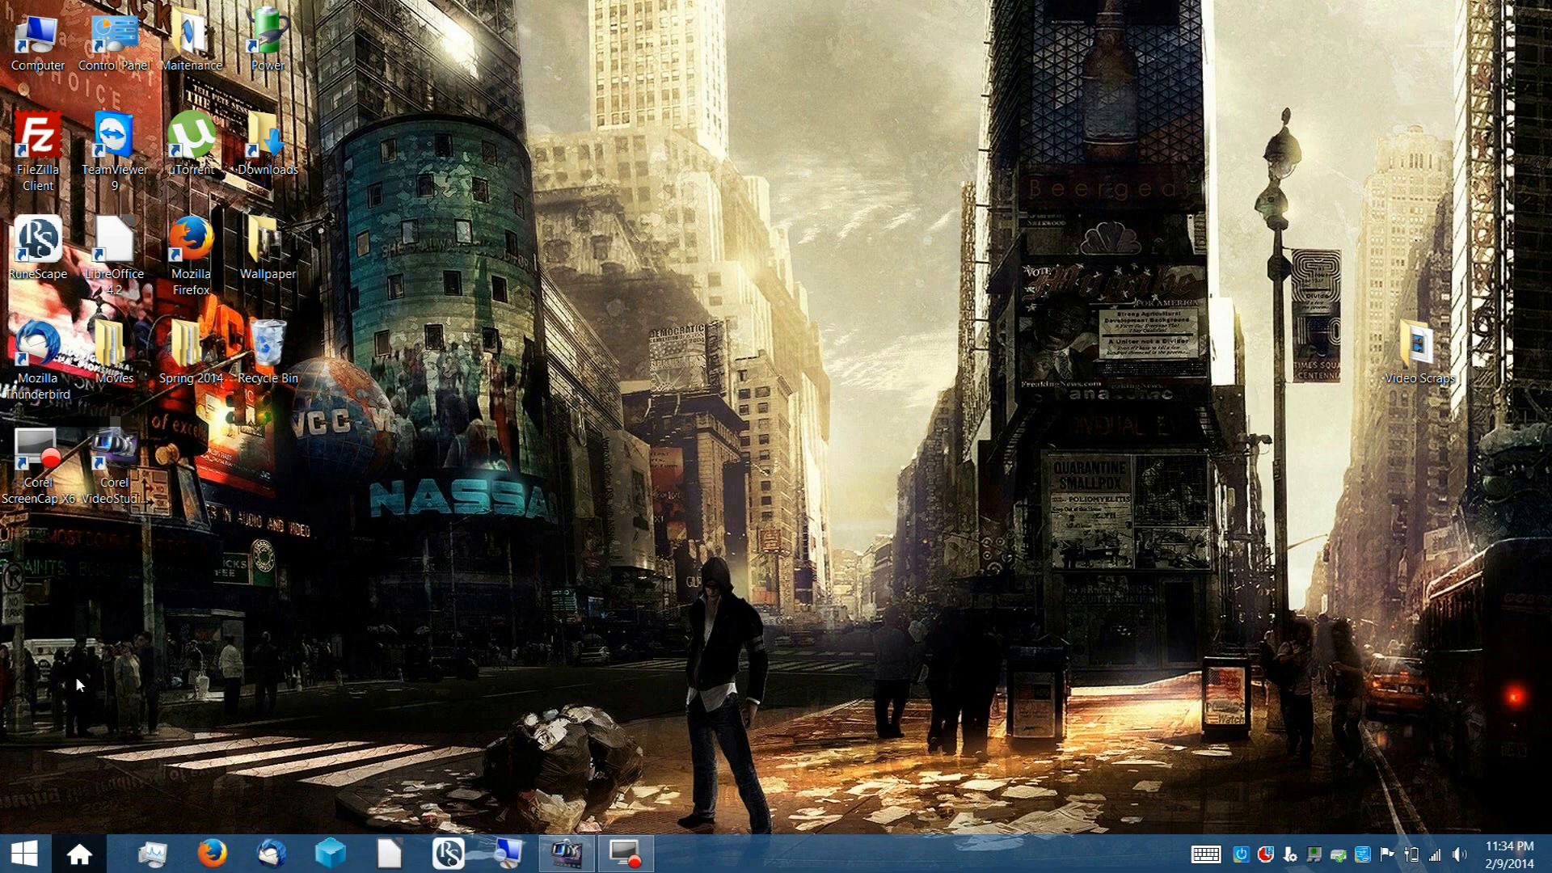
Launch the new Pokki start menu from the taskbar and go to its settings
click(65, 685)
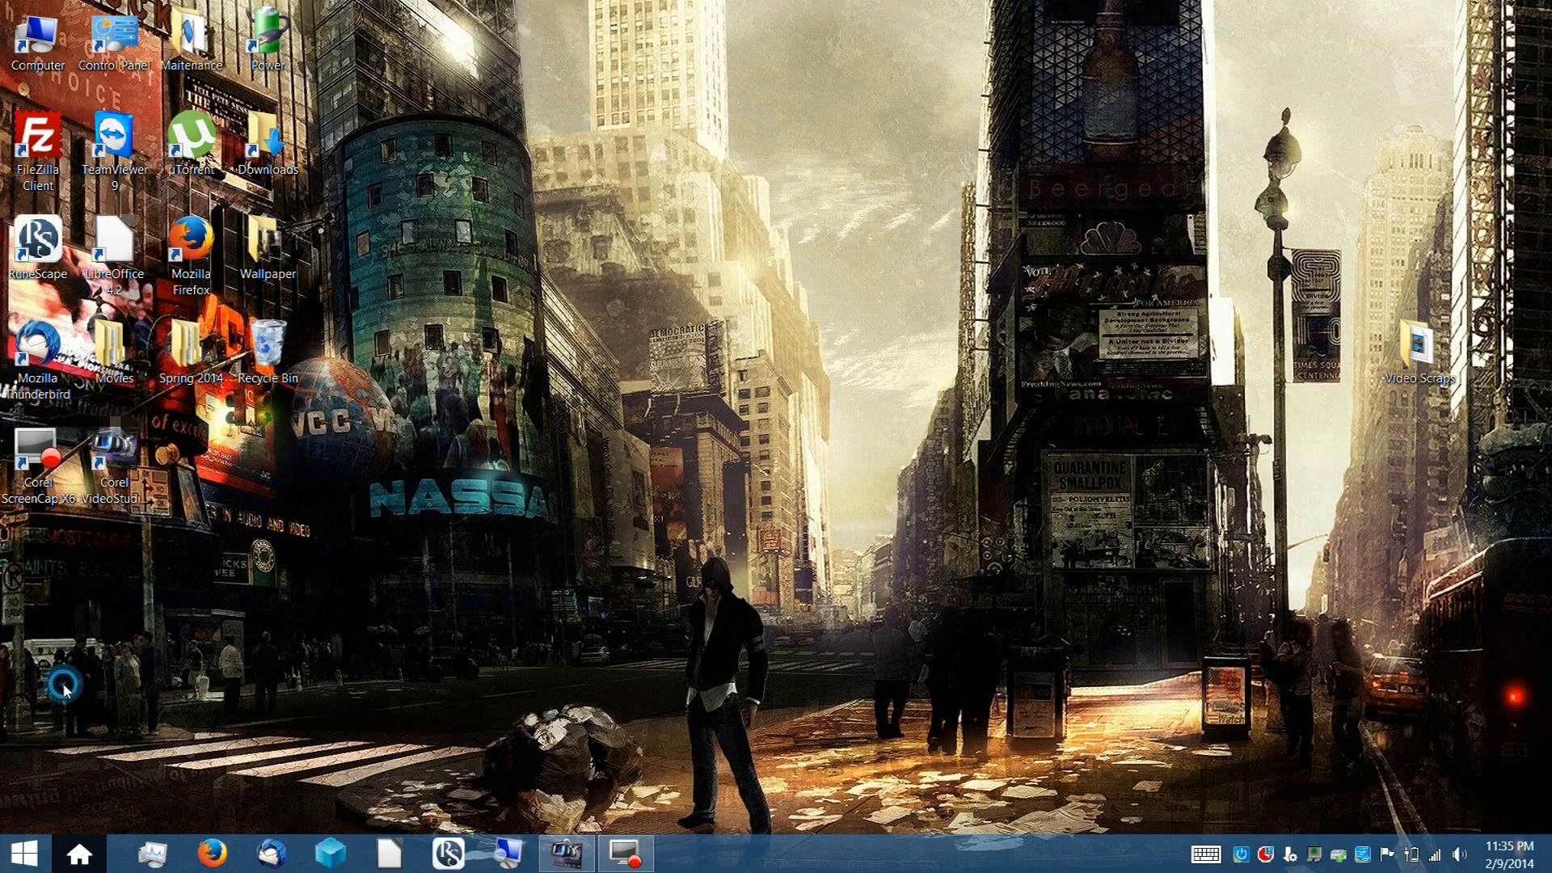
click(24, 854)
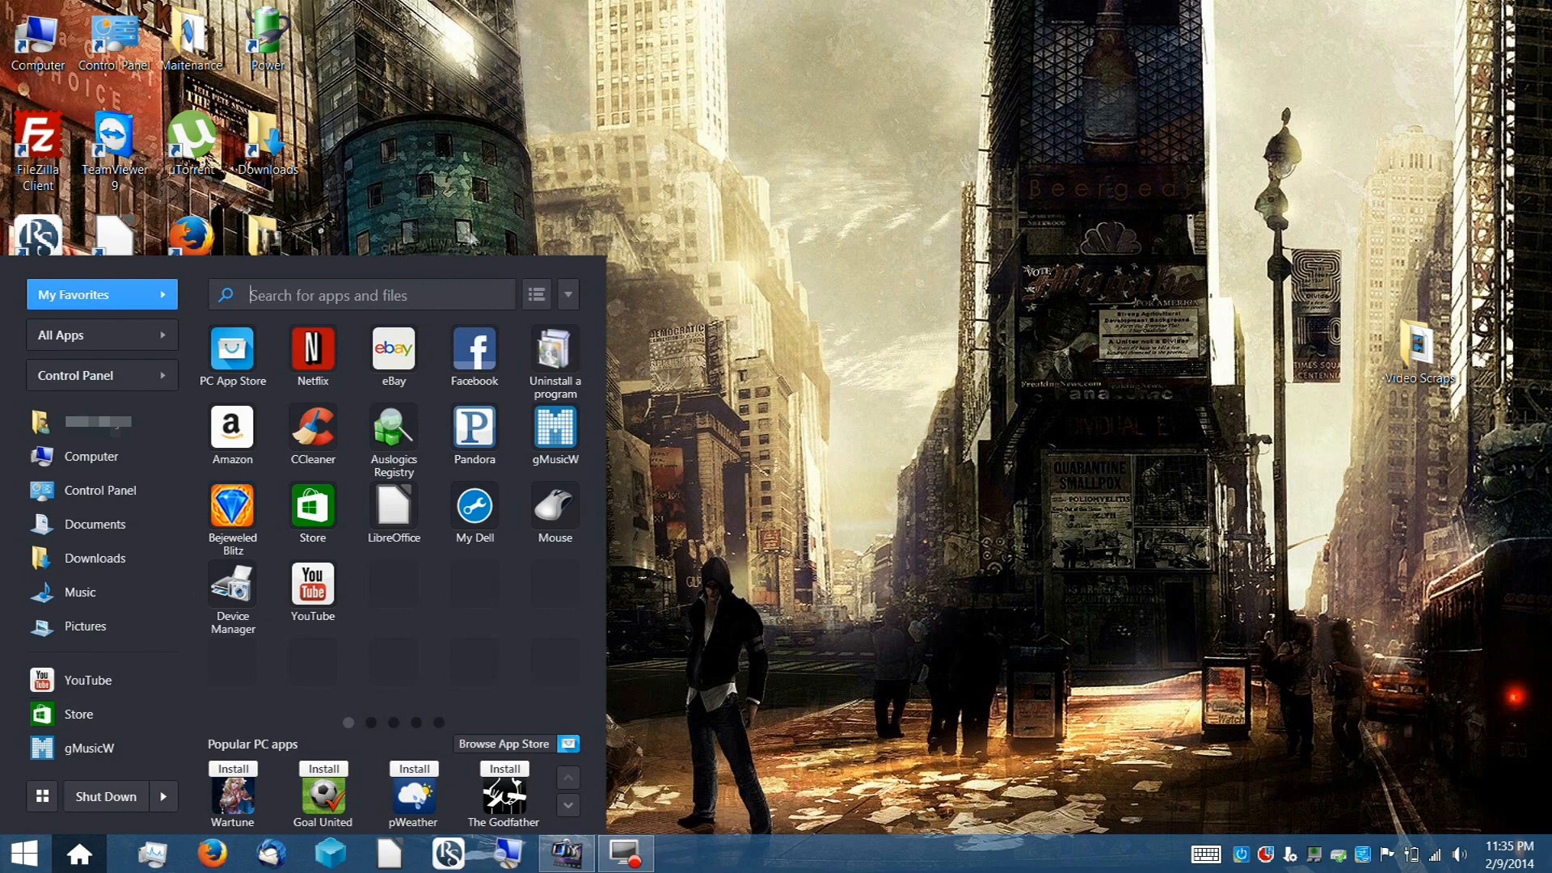
mouse_move(466, 237)
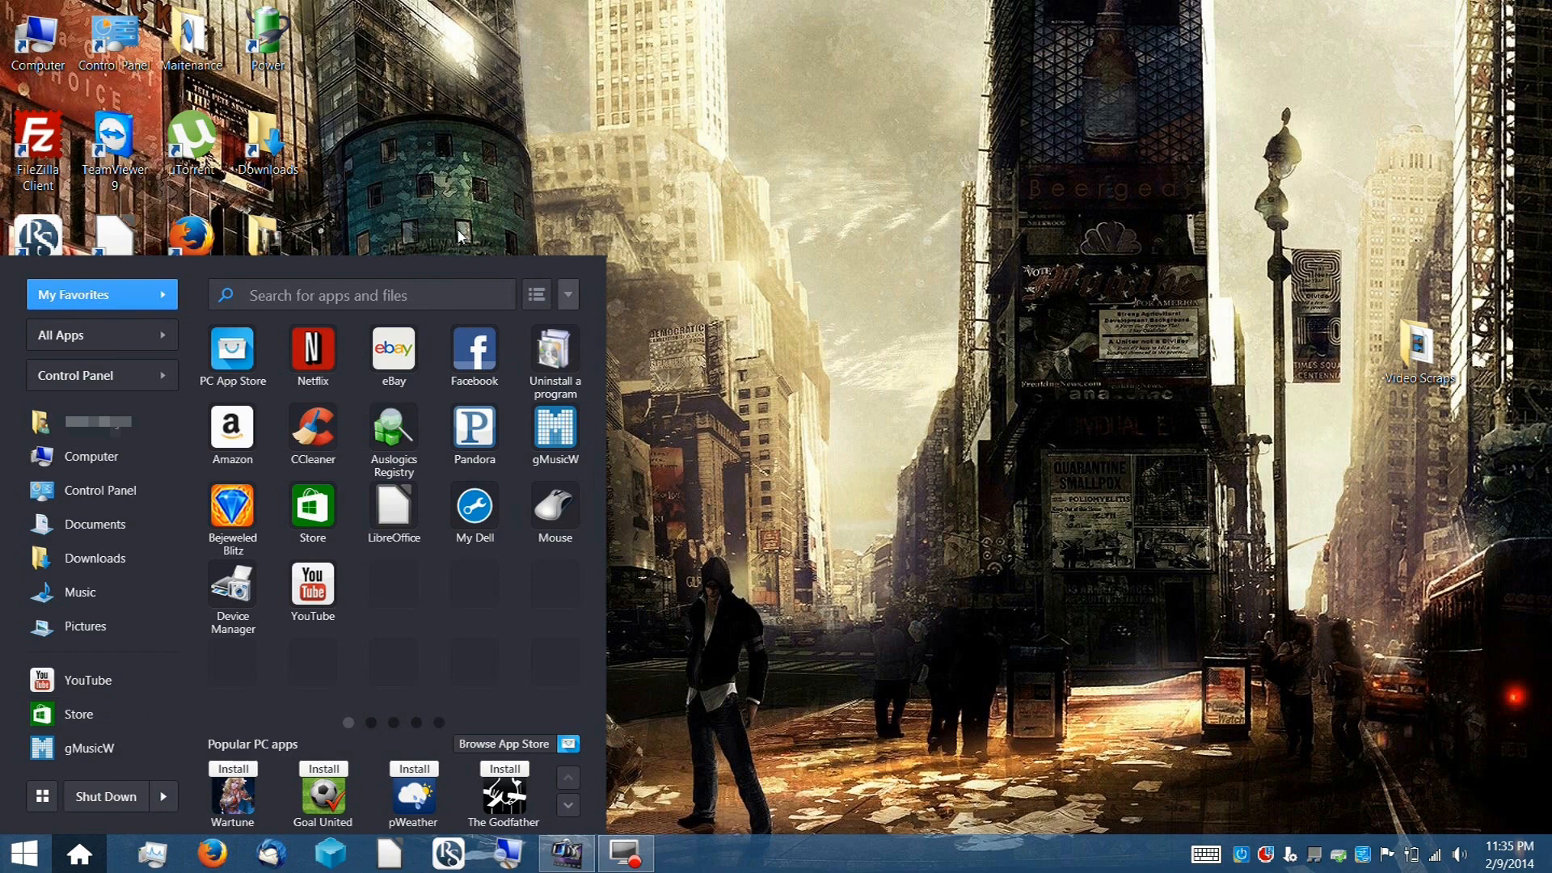
click(433, 302)
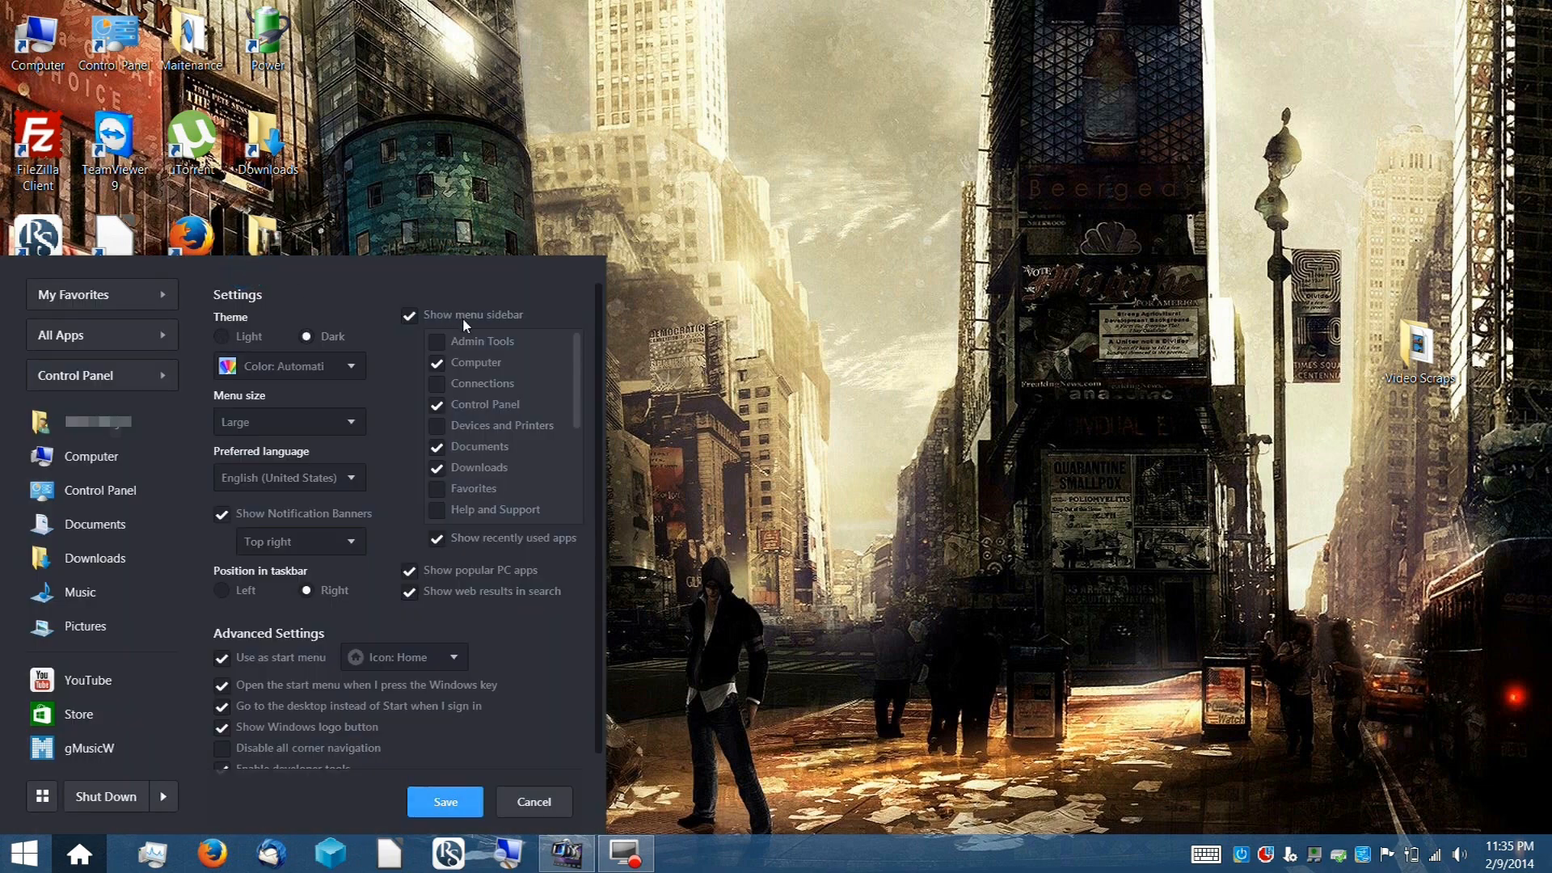
Scroll through the Pokki settings page to reach the theme, size and sidebar options
scroll(down, 3)
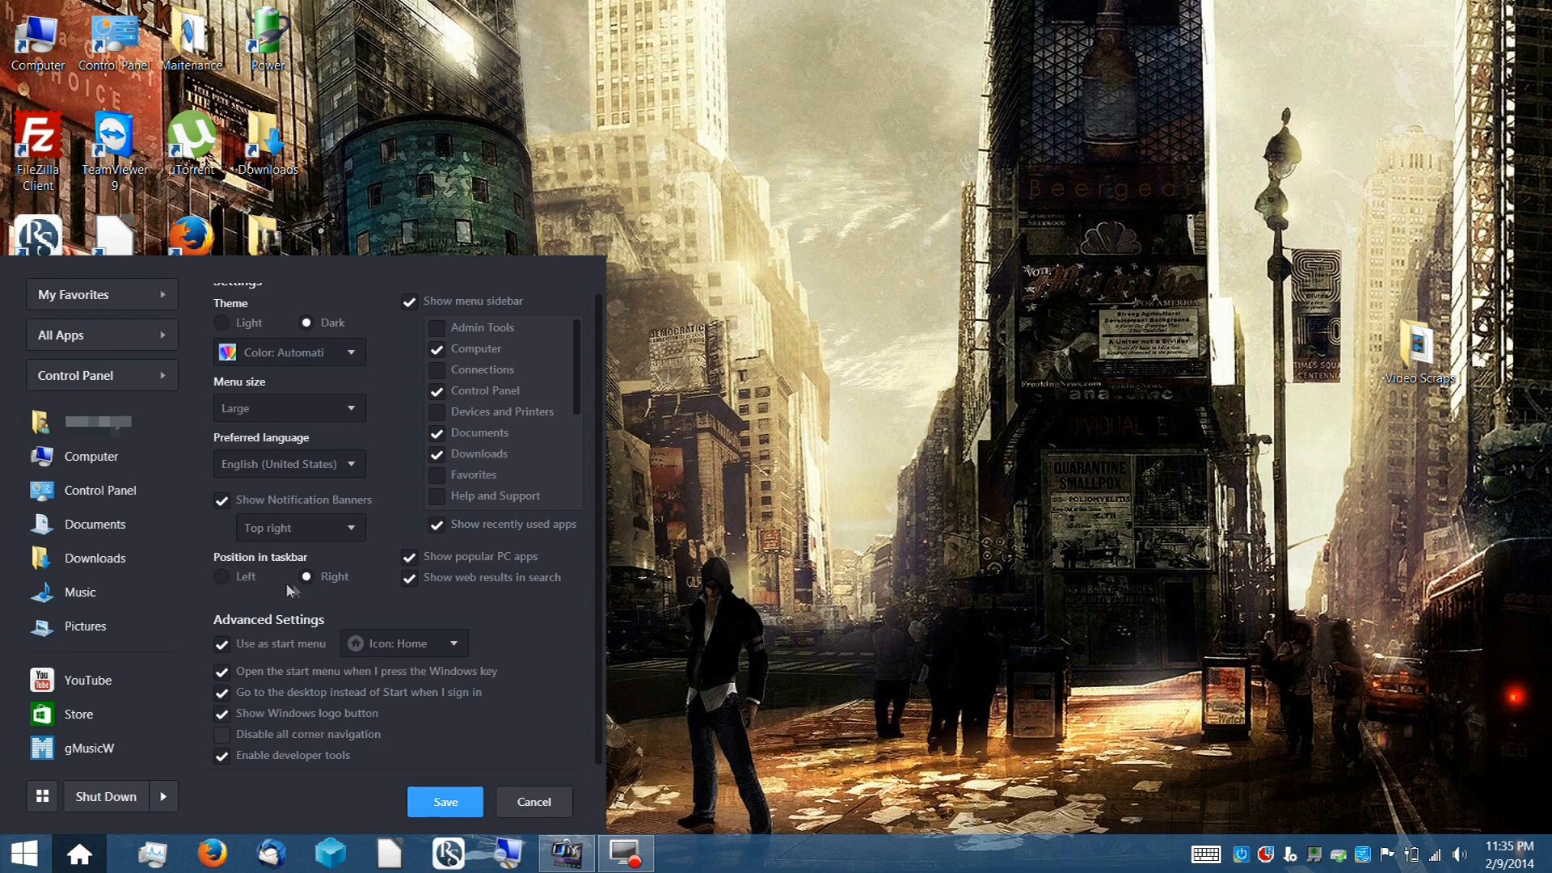
mouse_move(324, 598)
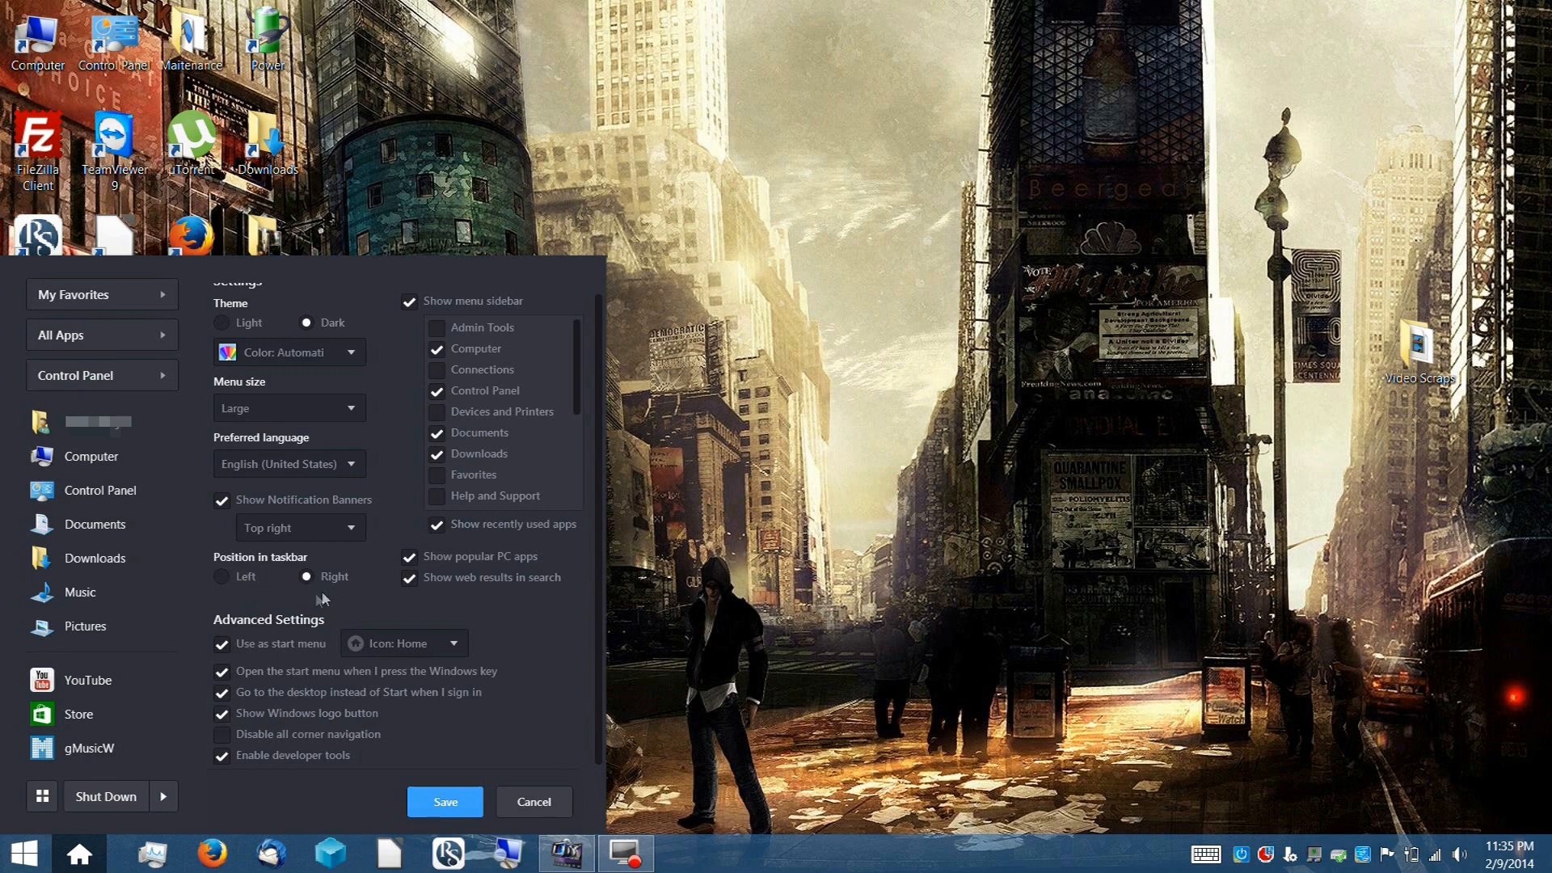
mouse_move(294, 575)
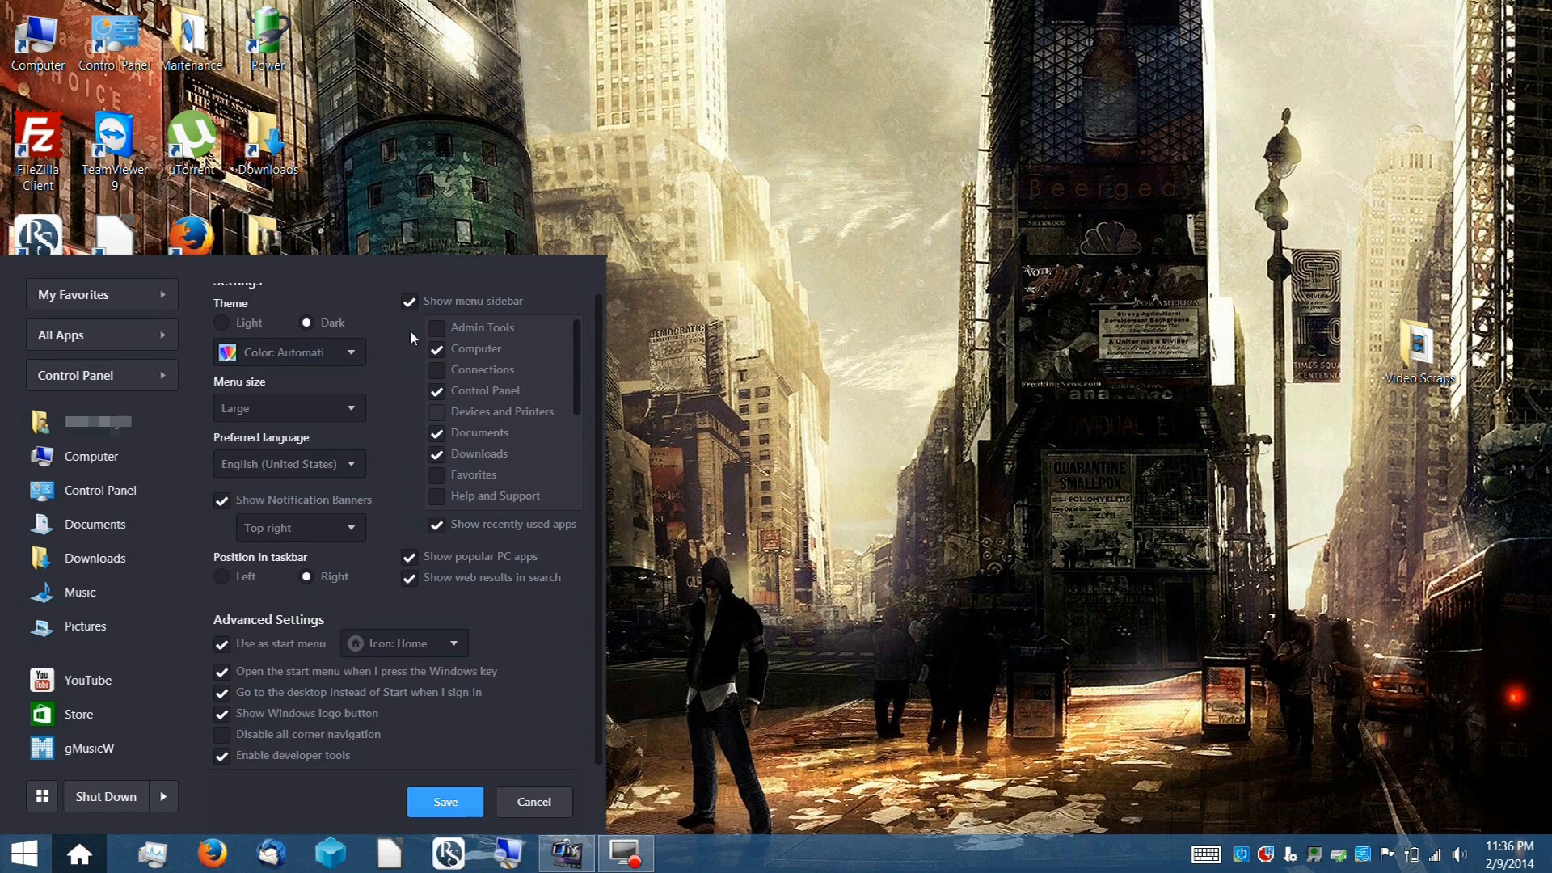
mouse_move(206, 443)
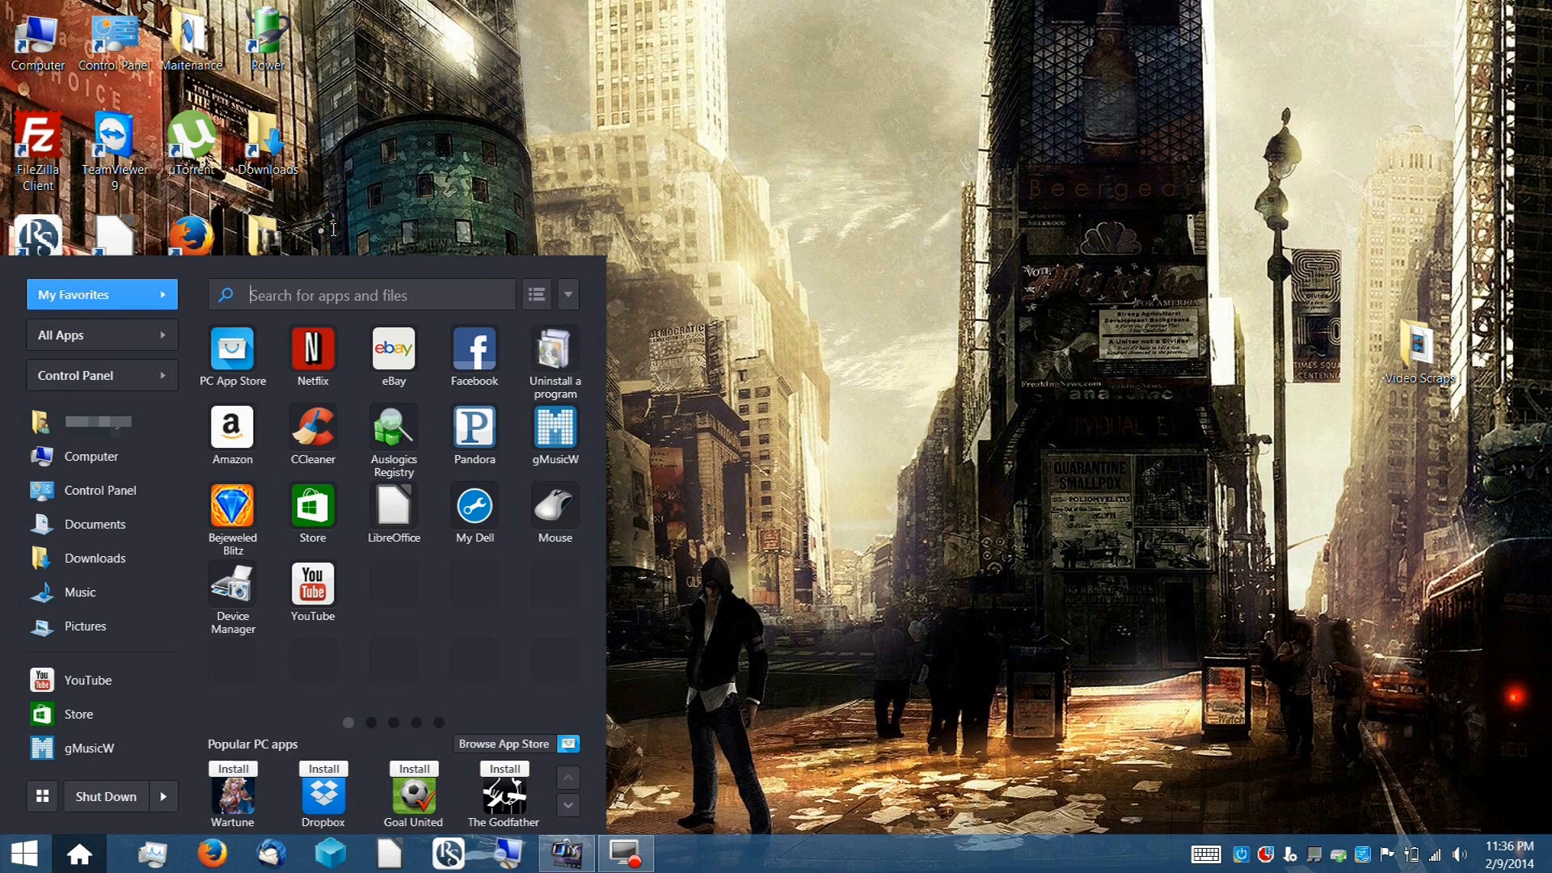
text(uninstall)
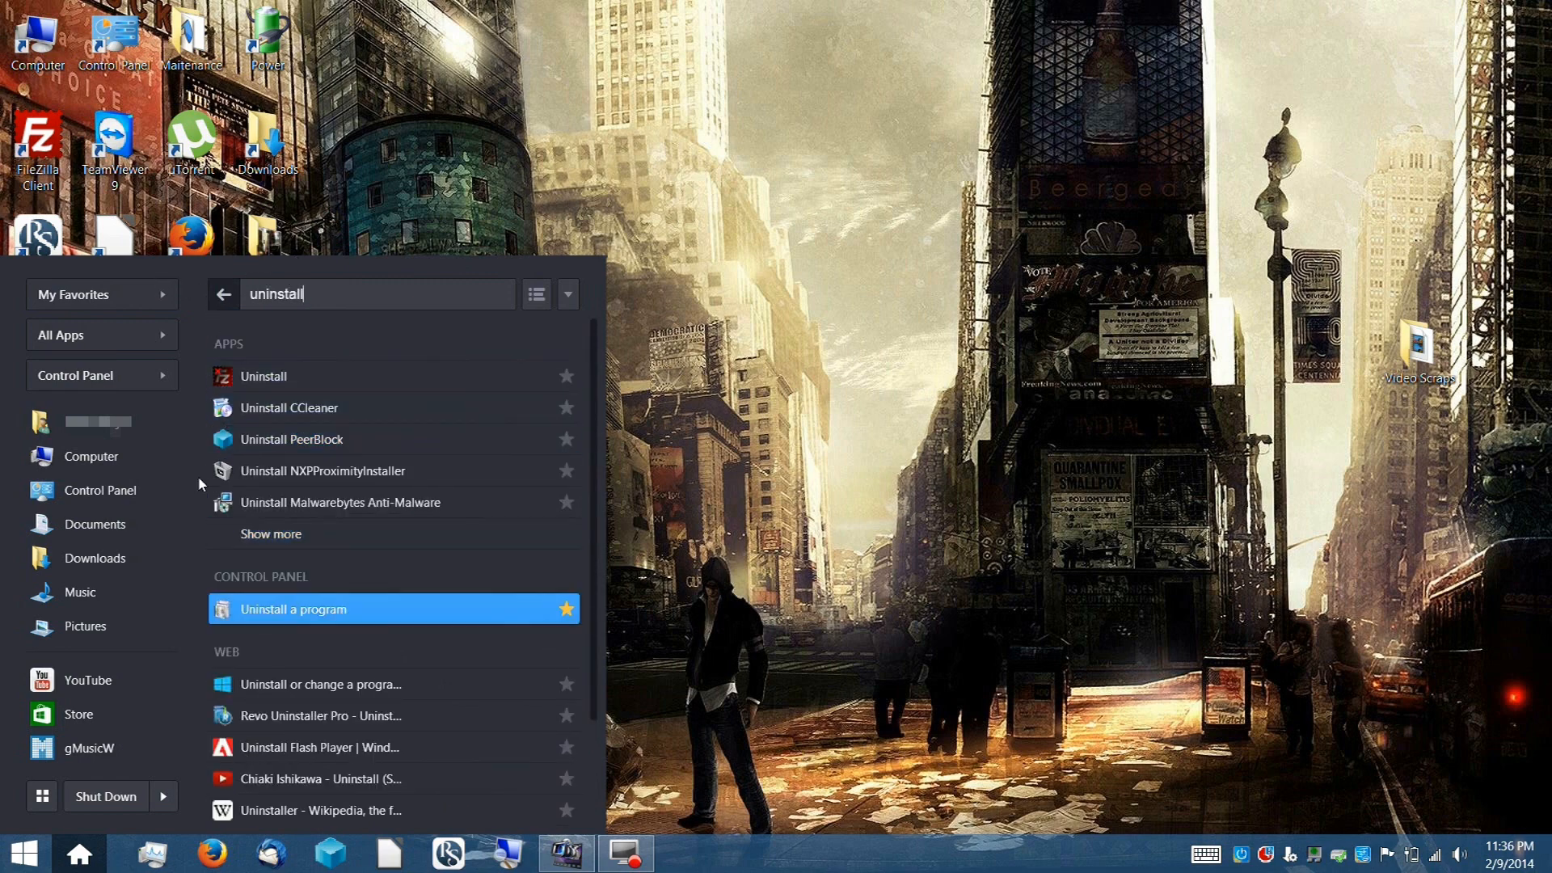
mouse_move(173, 525)
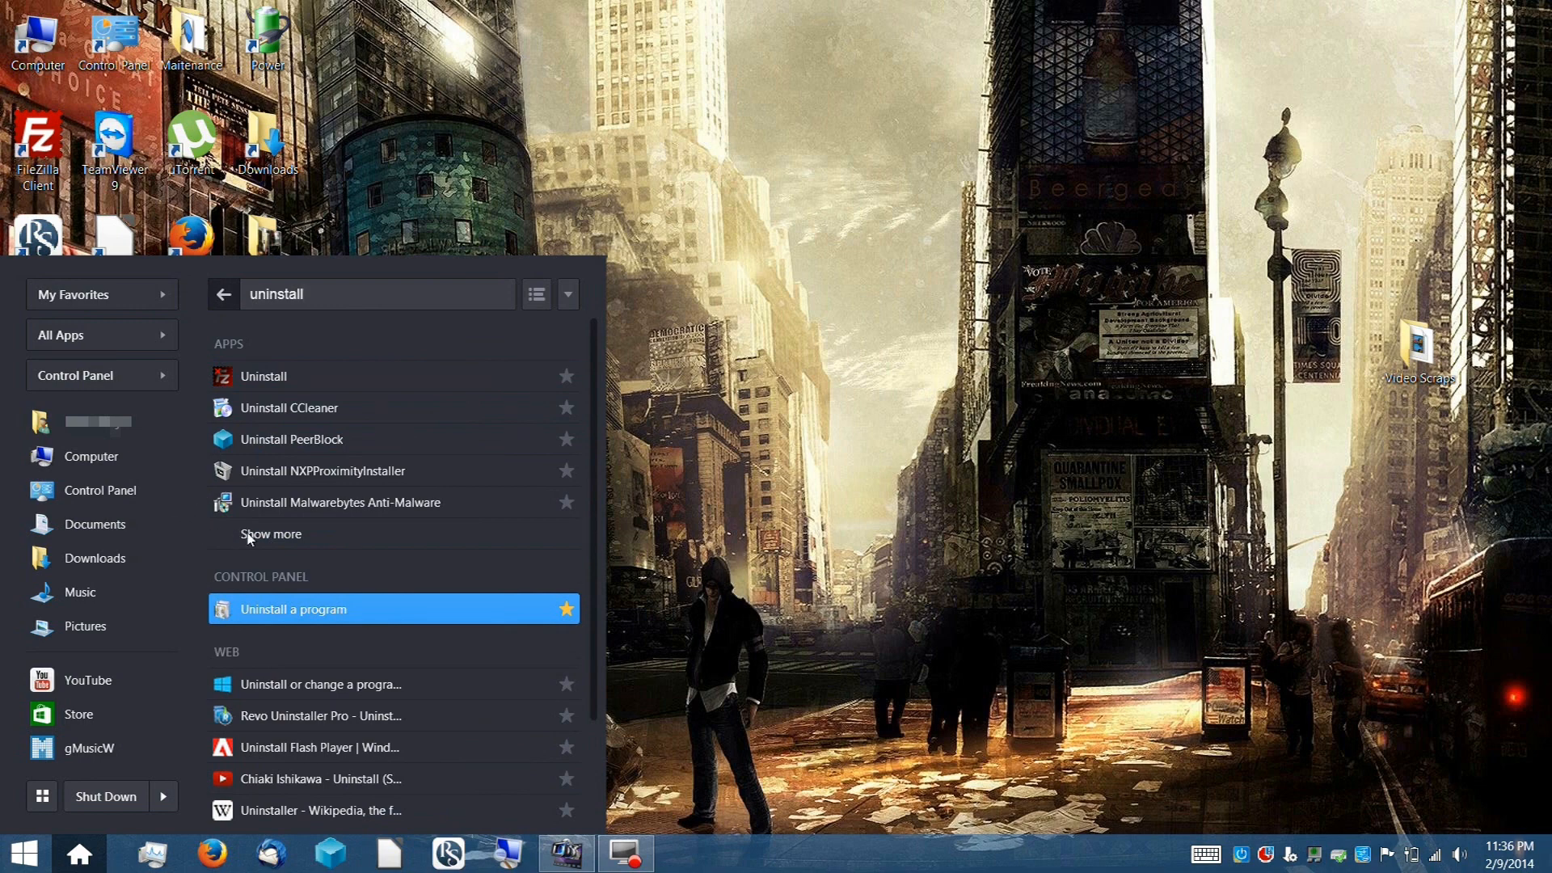
mouse_move(451, 611)
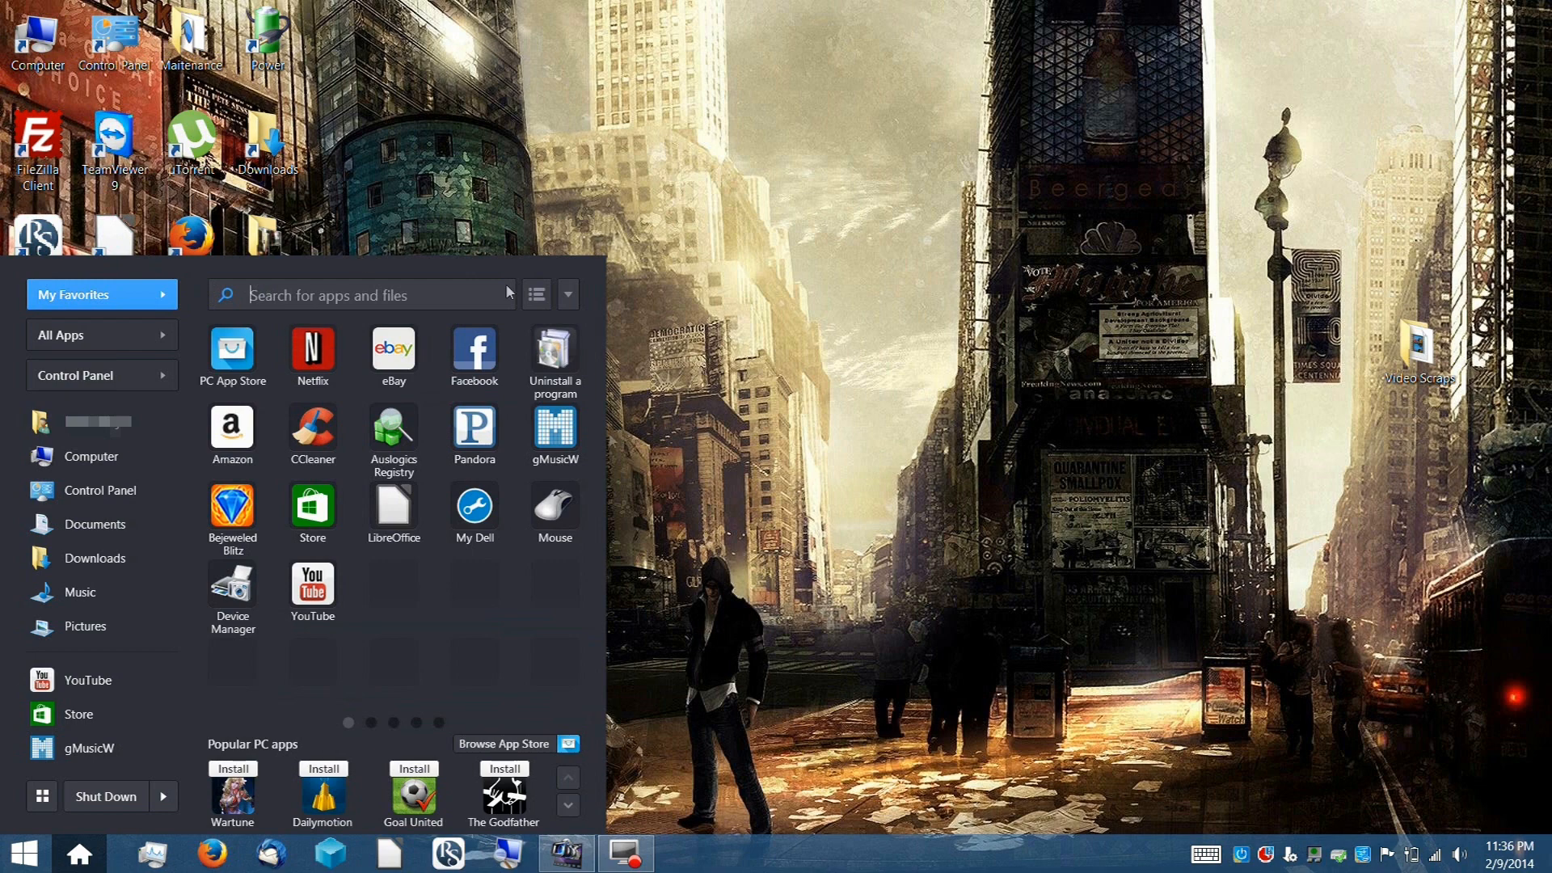
mouse_move(328, 404)
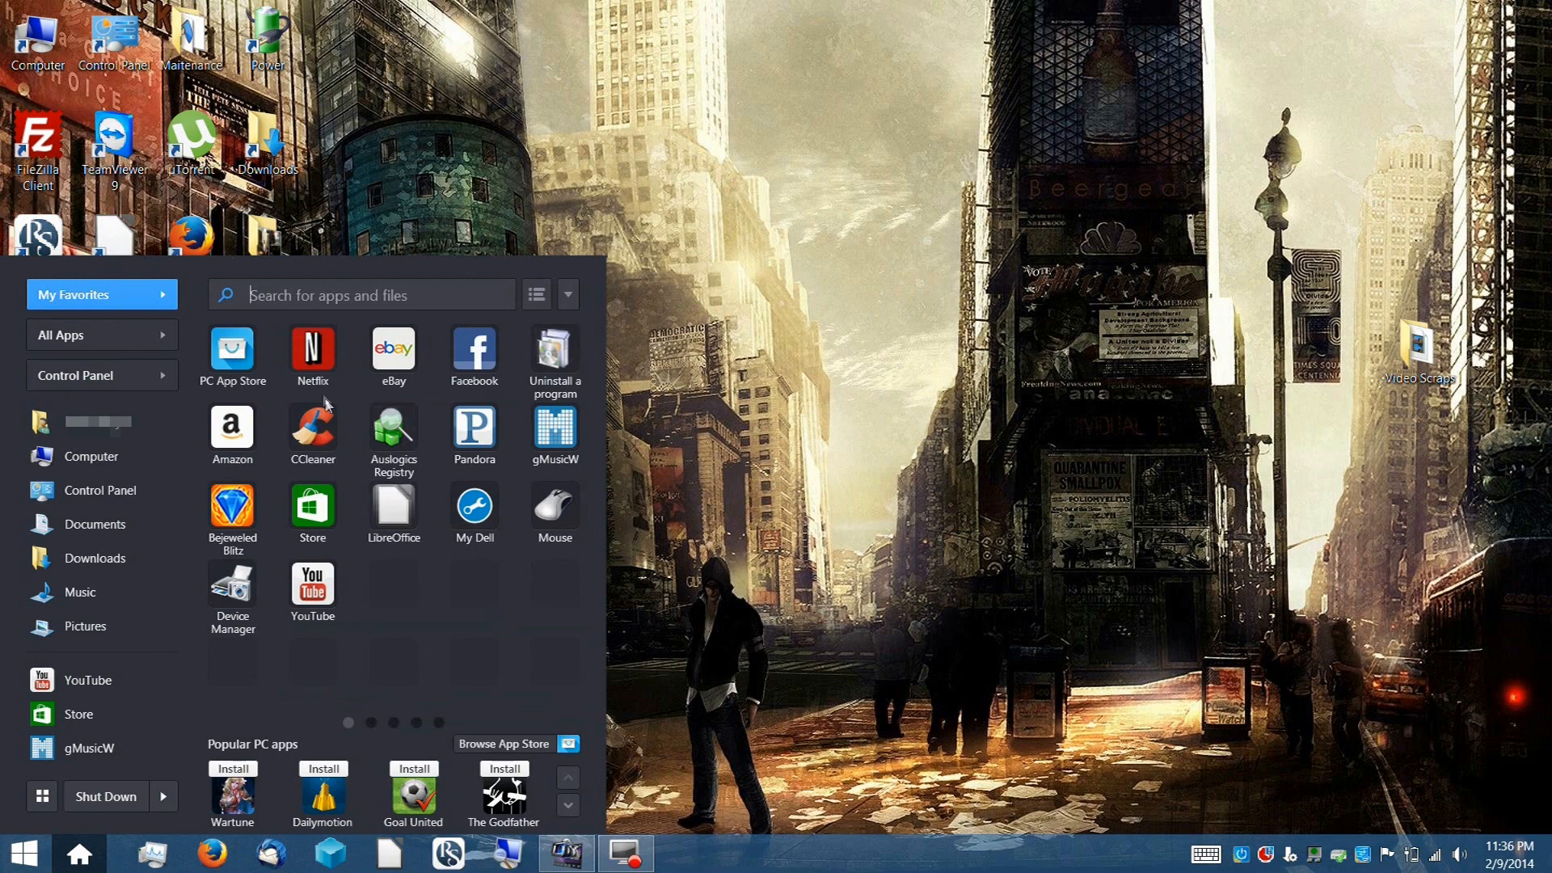
mouse_move(265, 279)
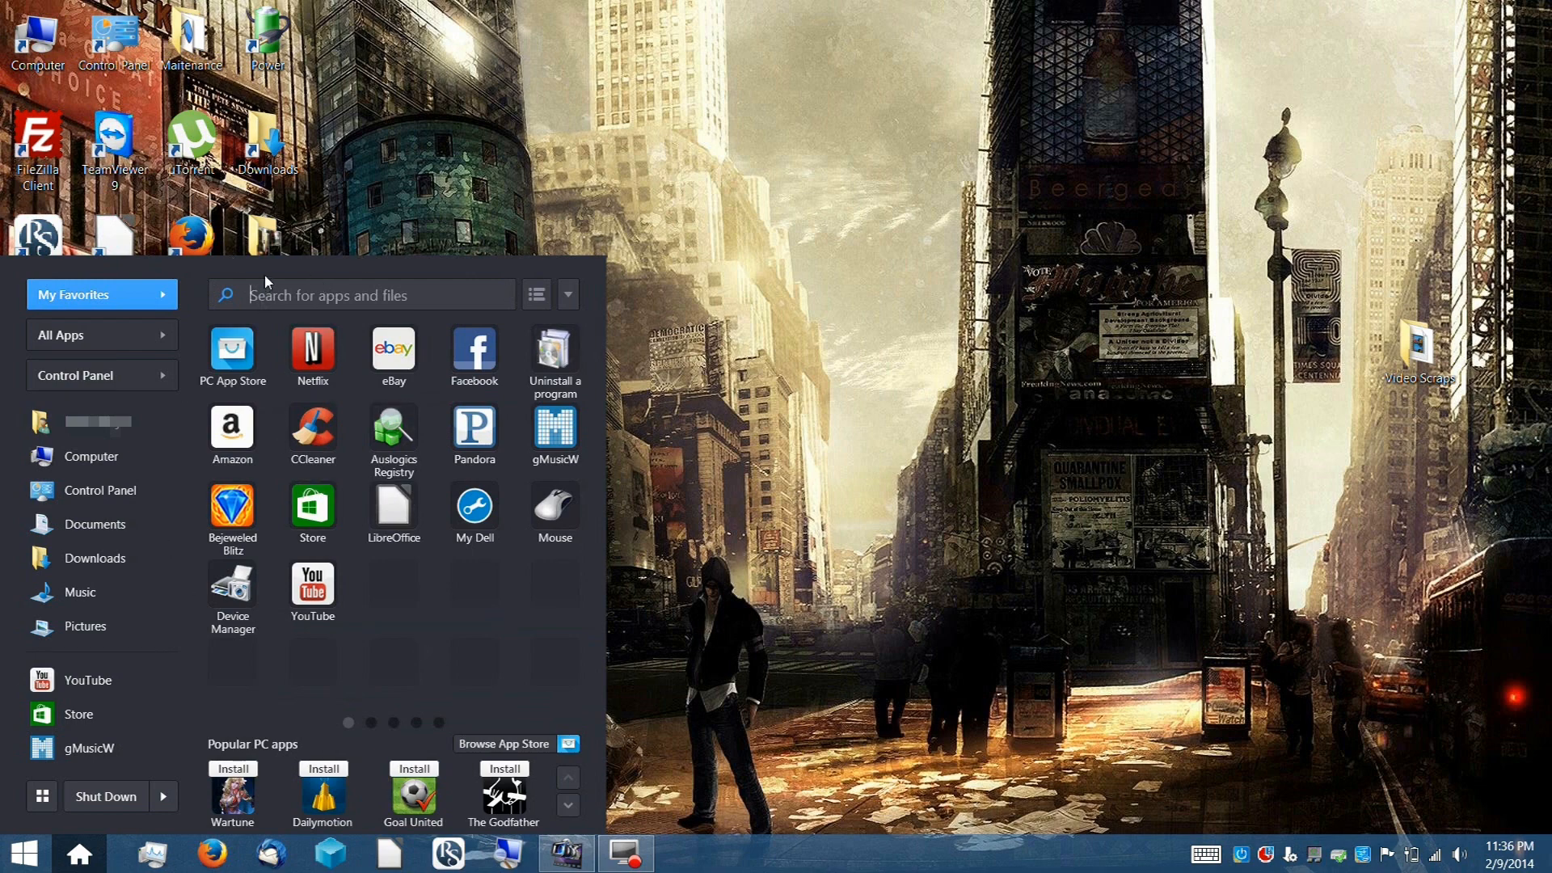
Search Pokki for 'youtube' to find the YouTube app
text(youtube)
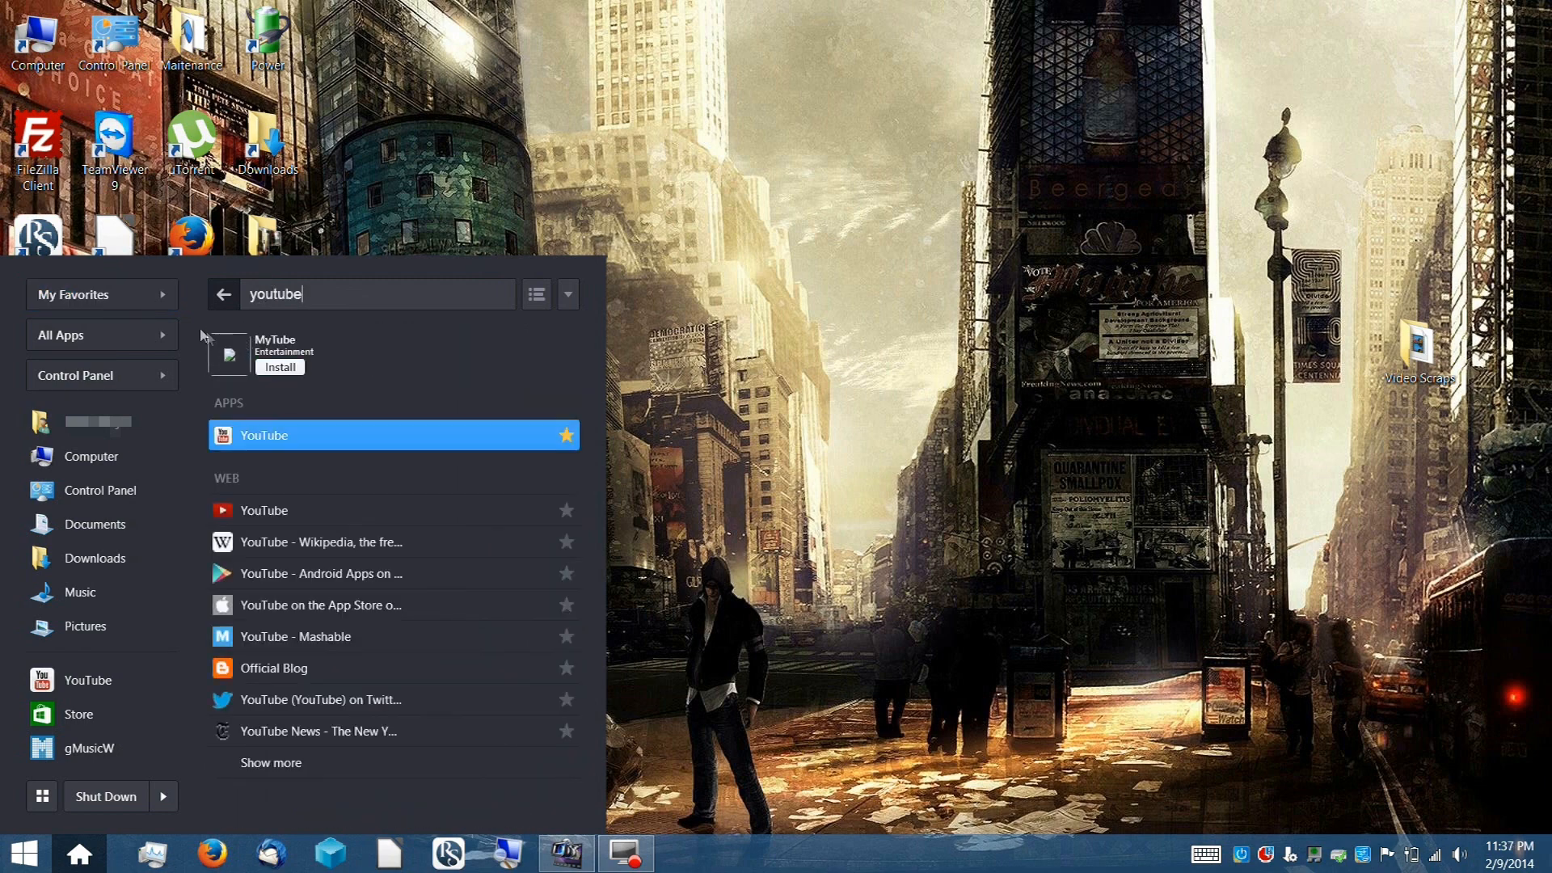
mouse_move(401, 363)
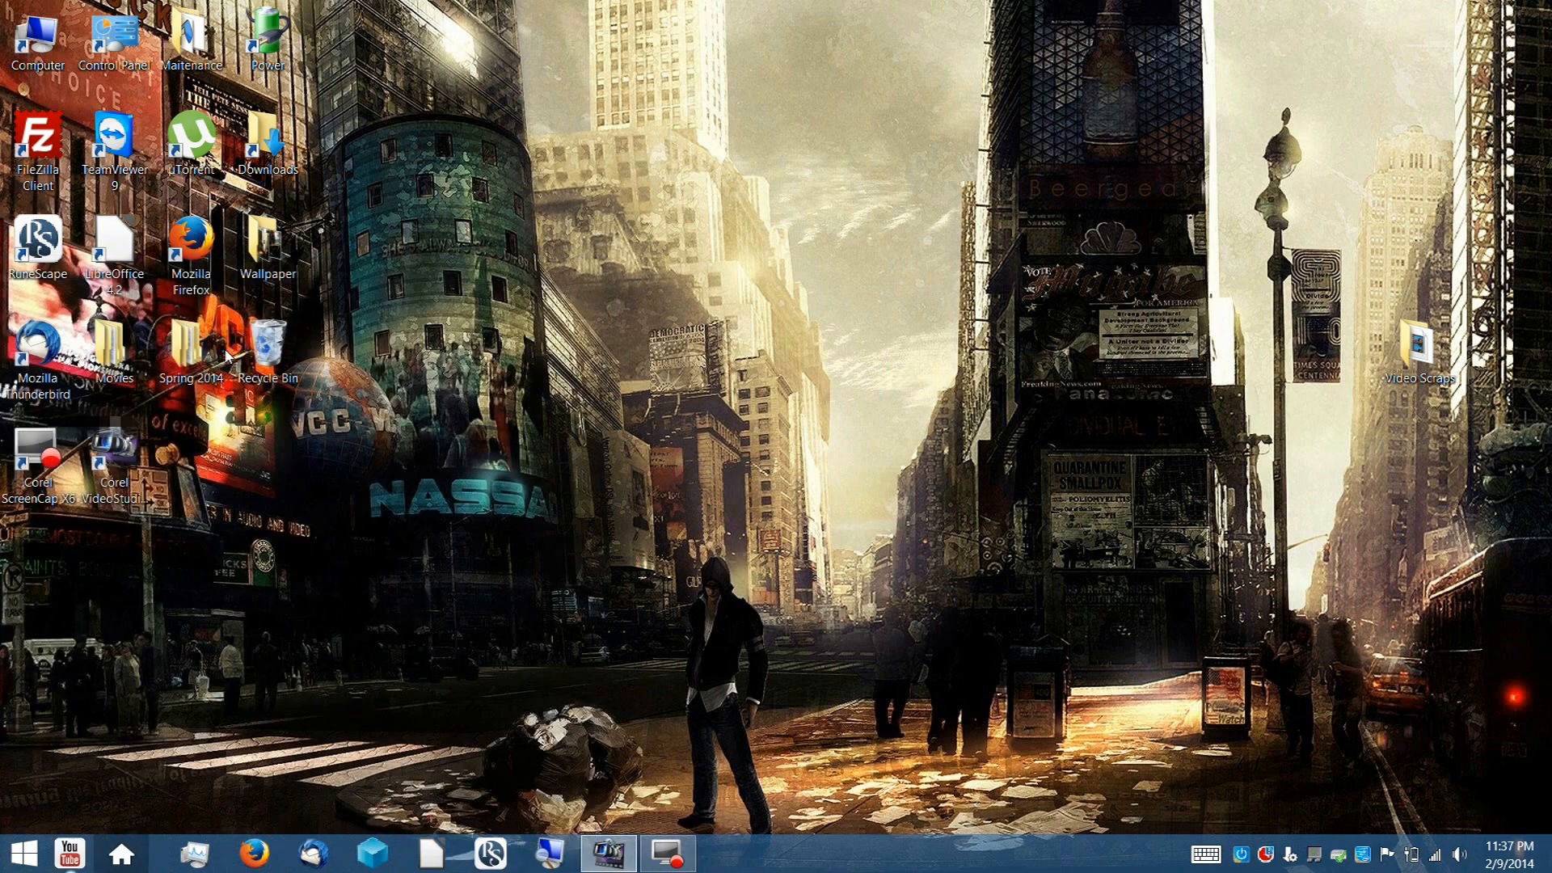
Bring the YouTube app window forward from the taskbar
click(67, 852)
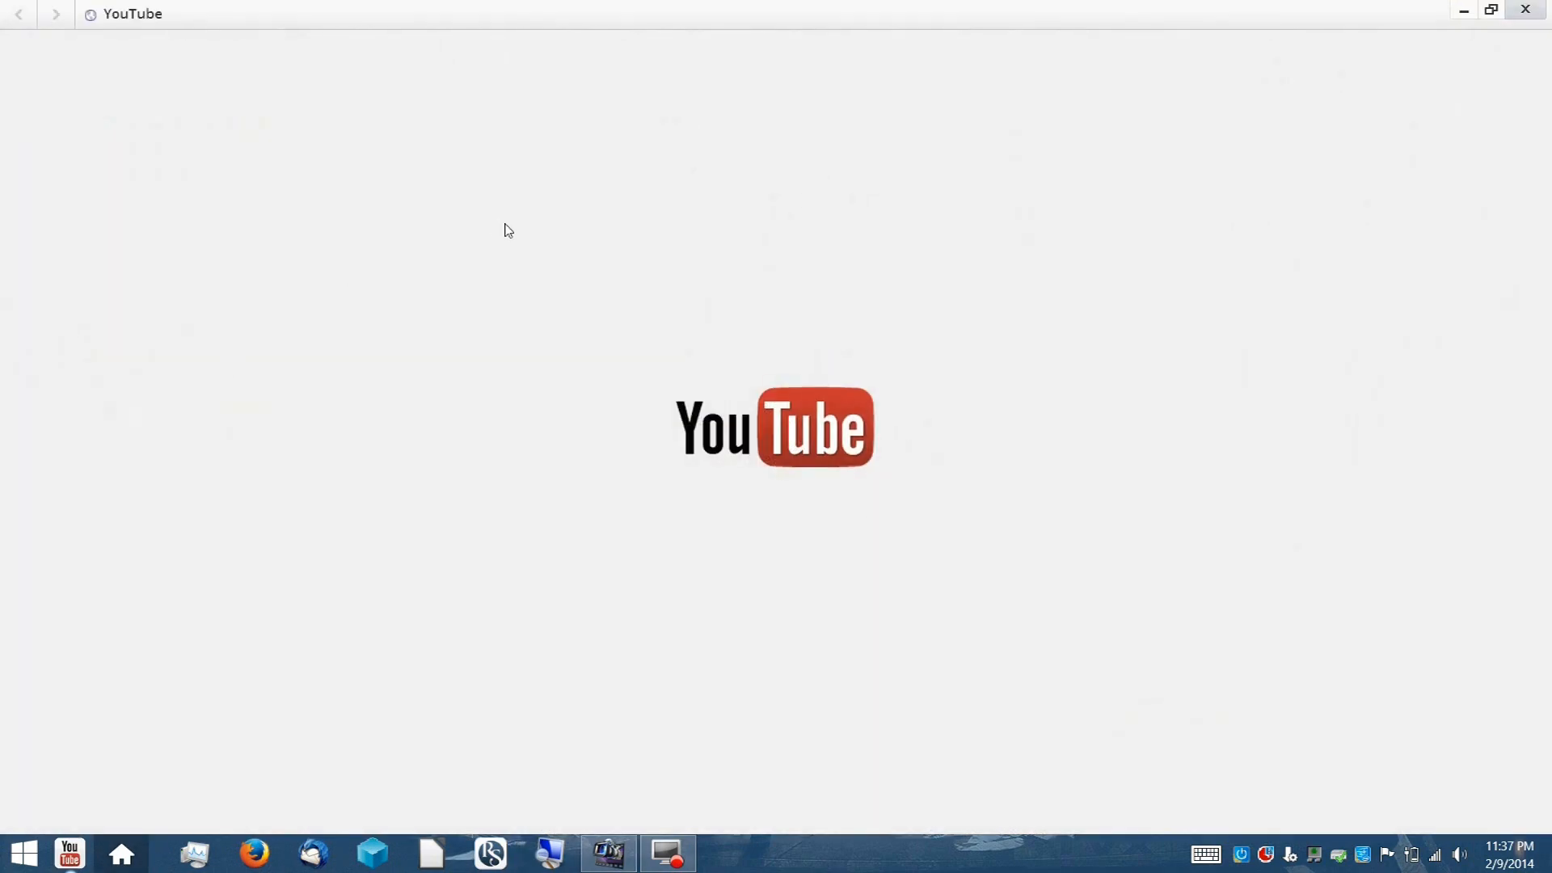
mouse_move(1069, 8)
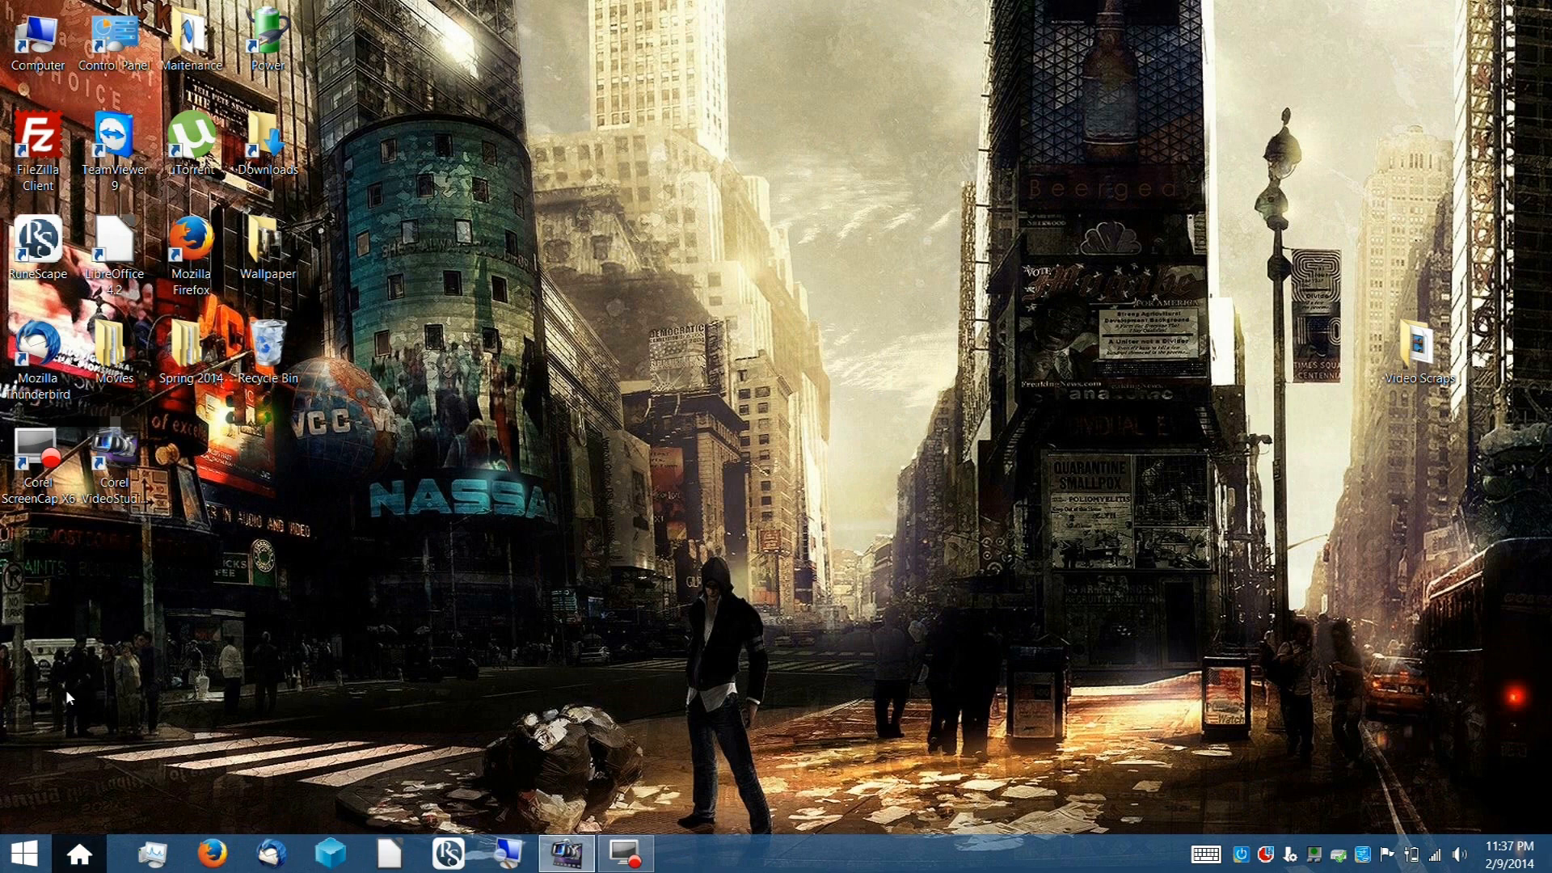
Reopen the Pokki start menu and search 'you' to list YouTube results
click(24, 853)
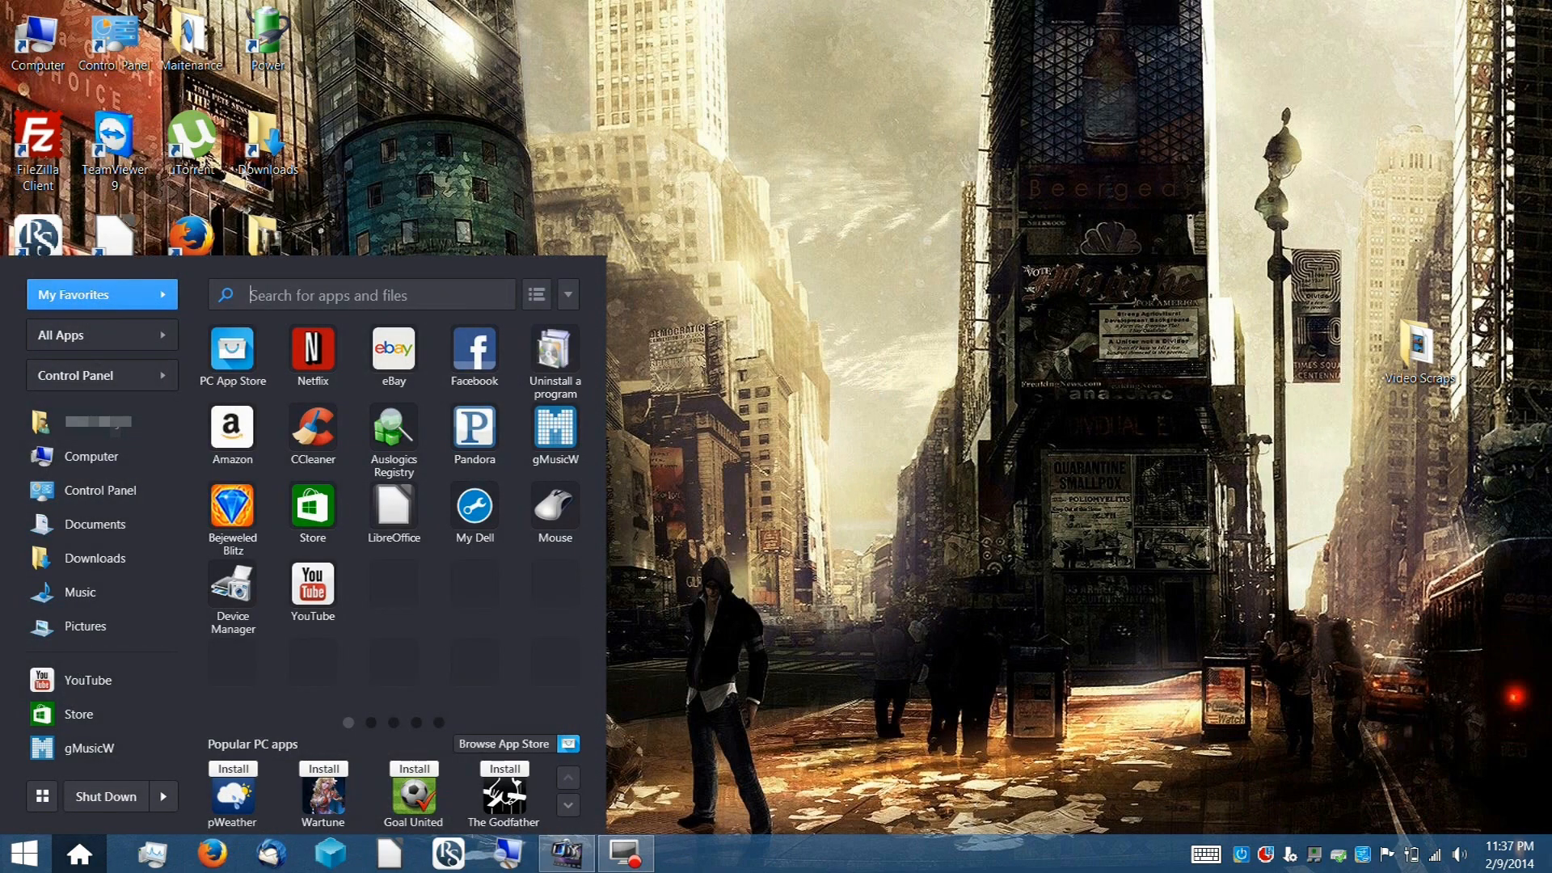
text(youtube)
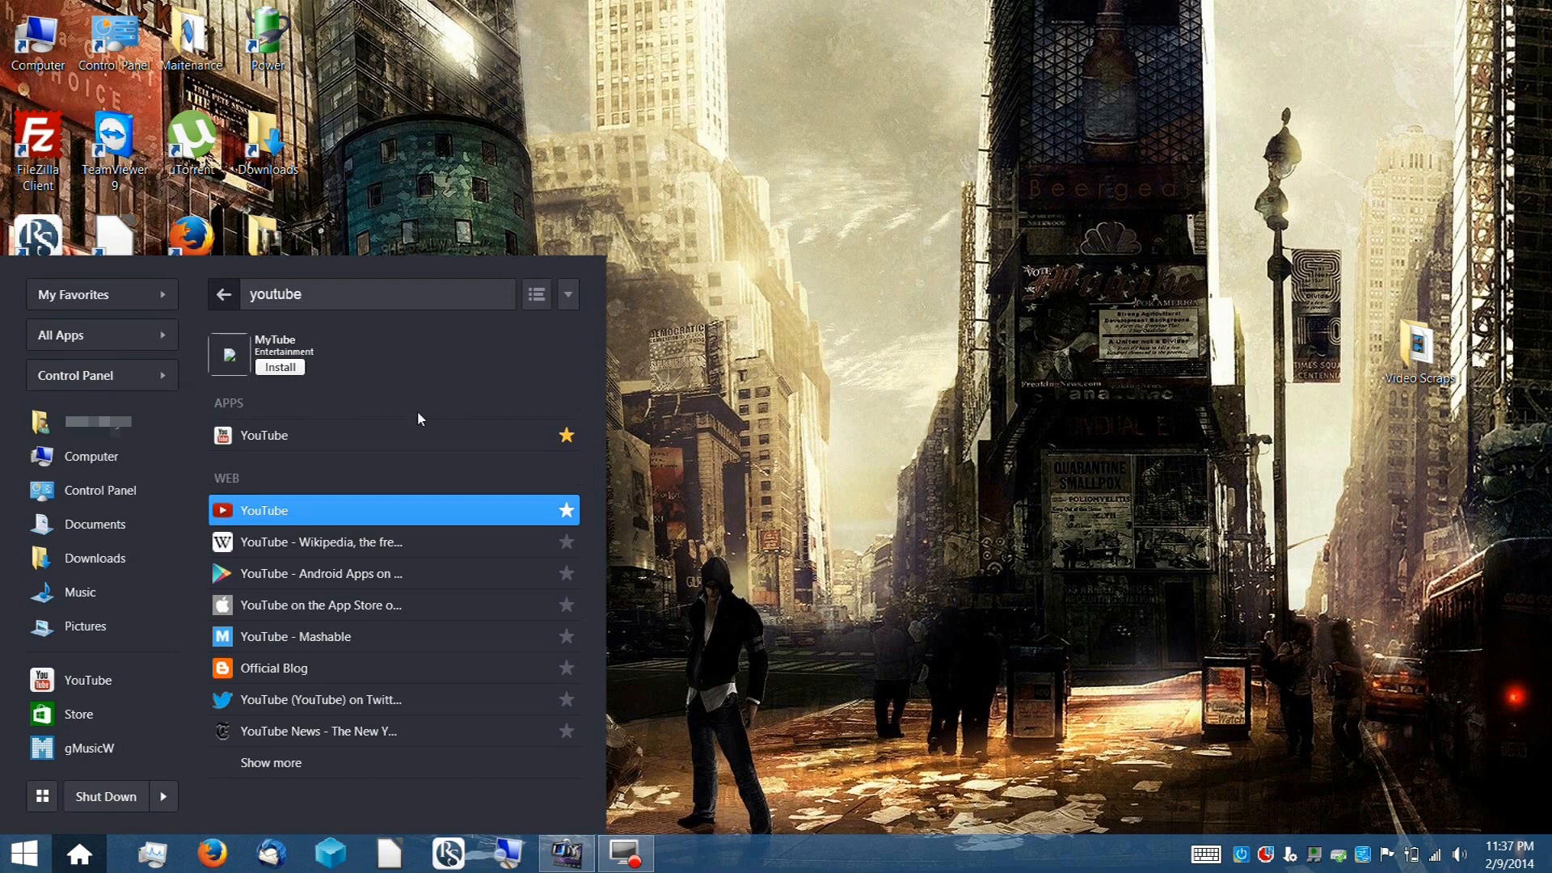
mouse_move(456, 412)
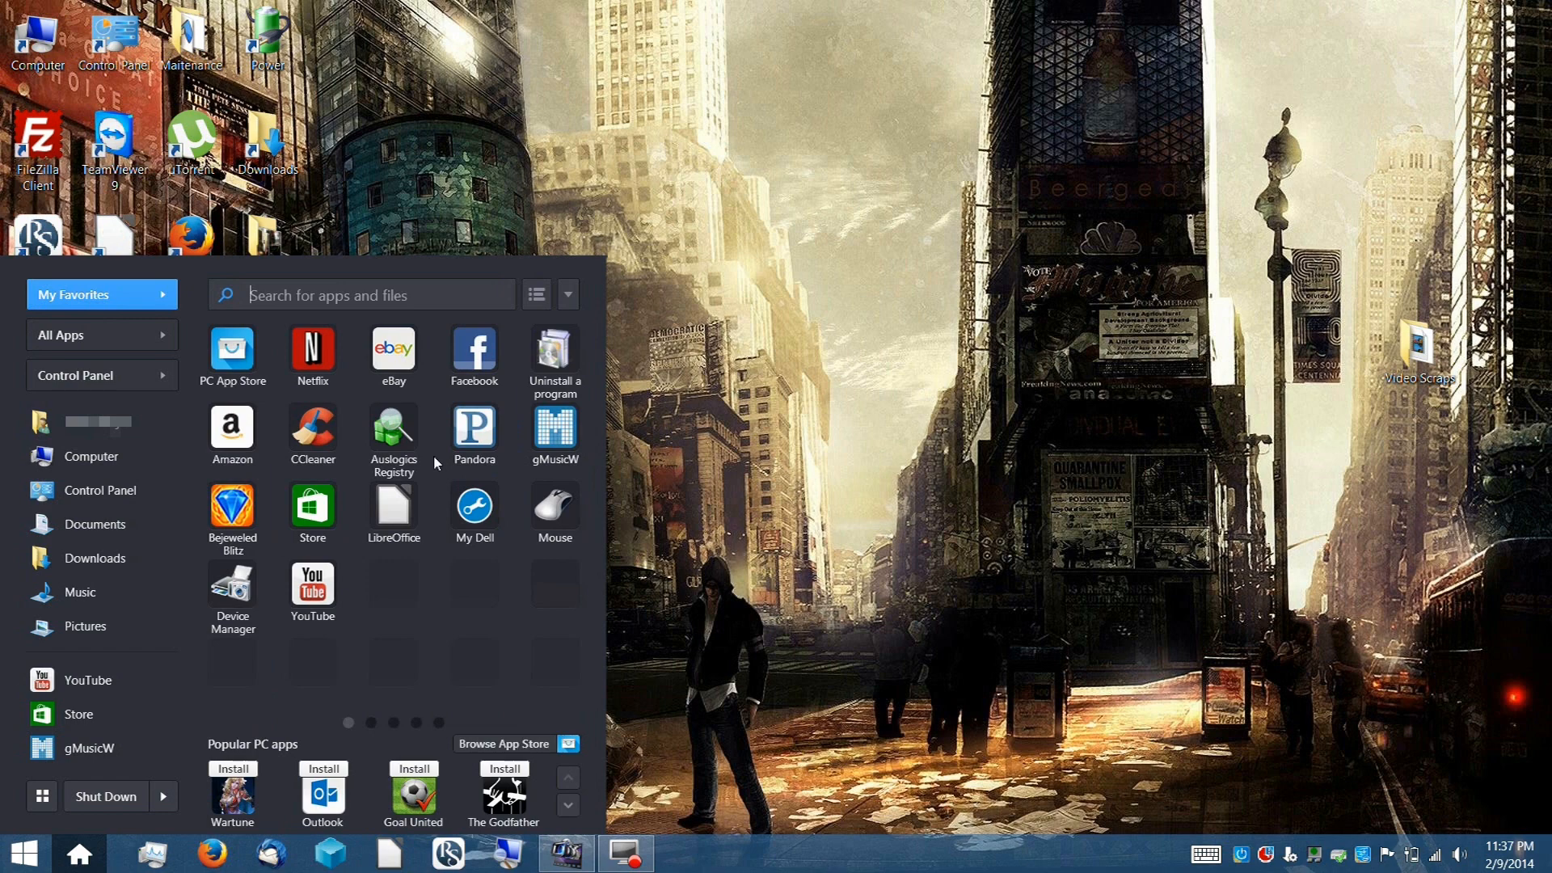
mouse_move(341, 223)
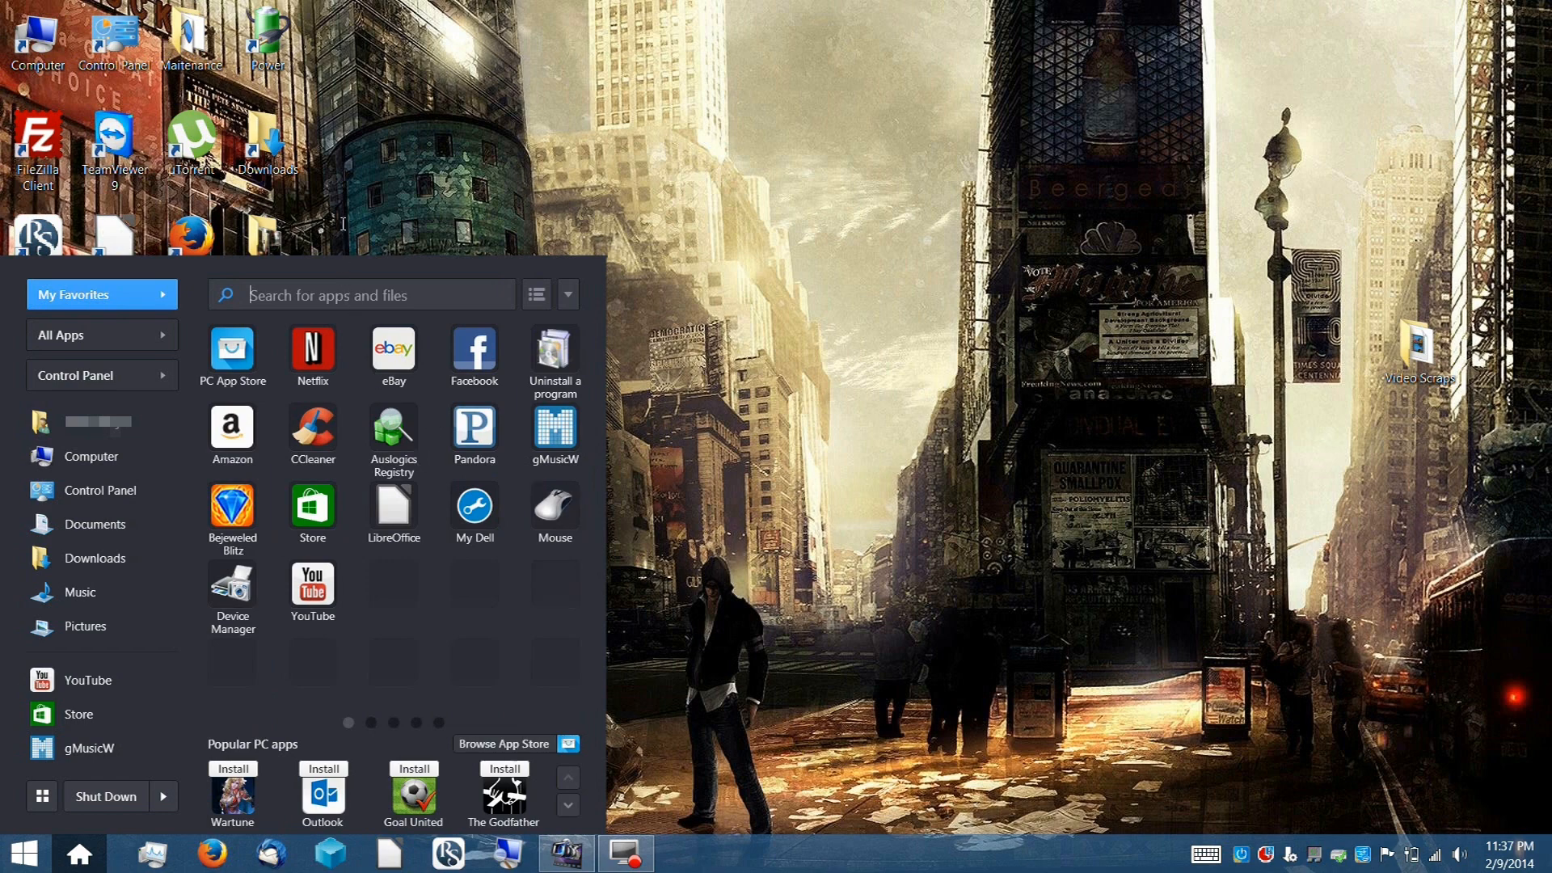
mouse_move(341, 332)
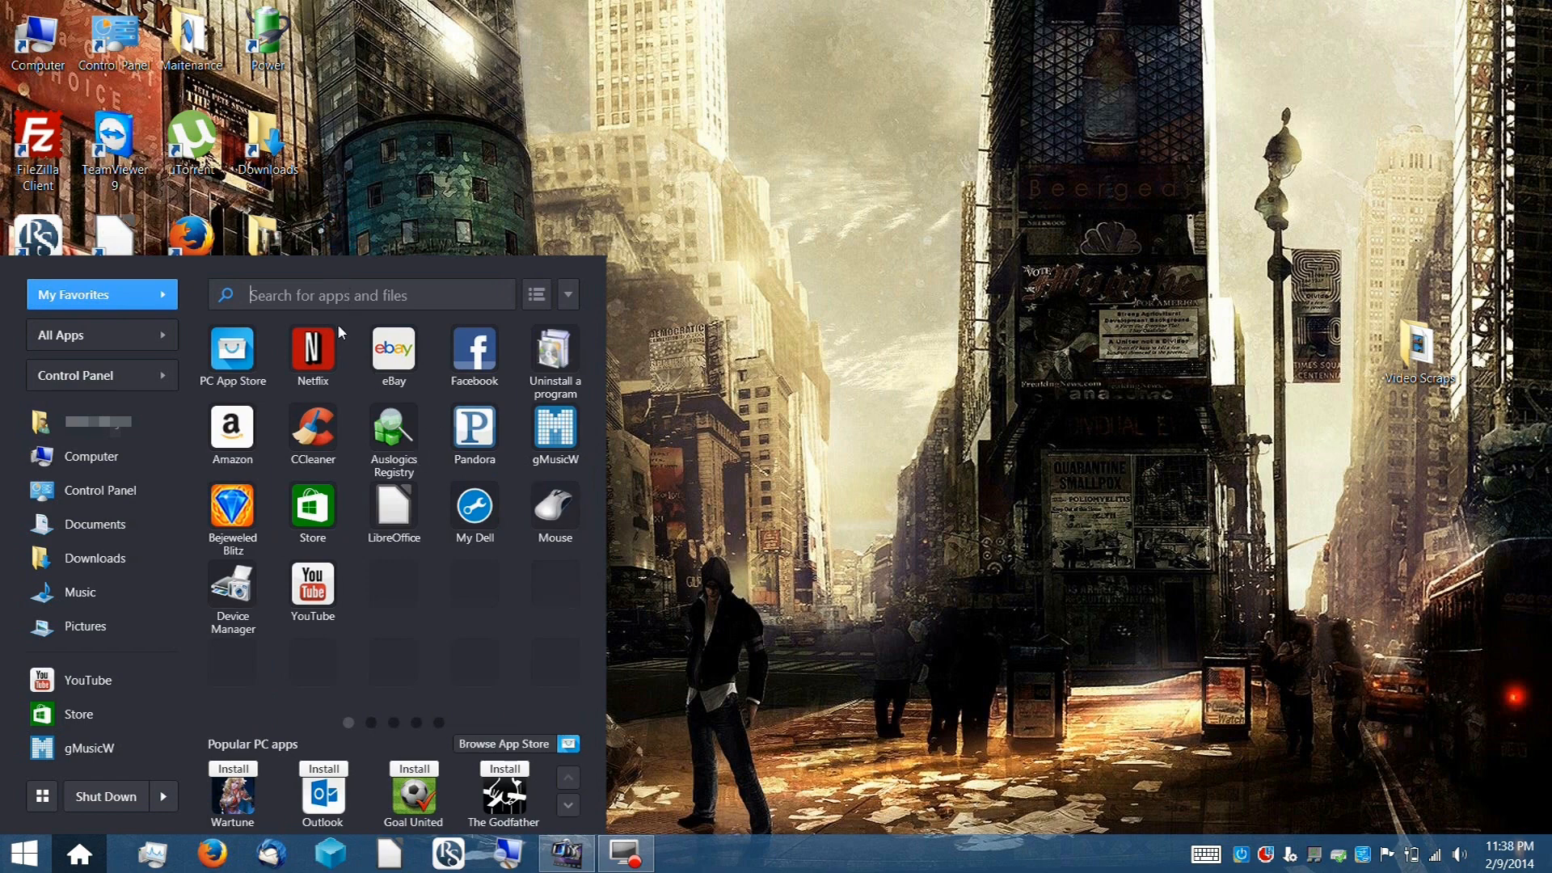